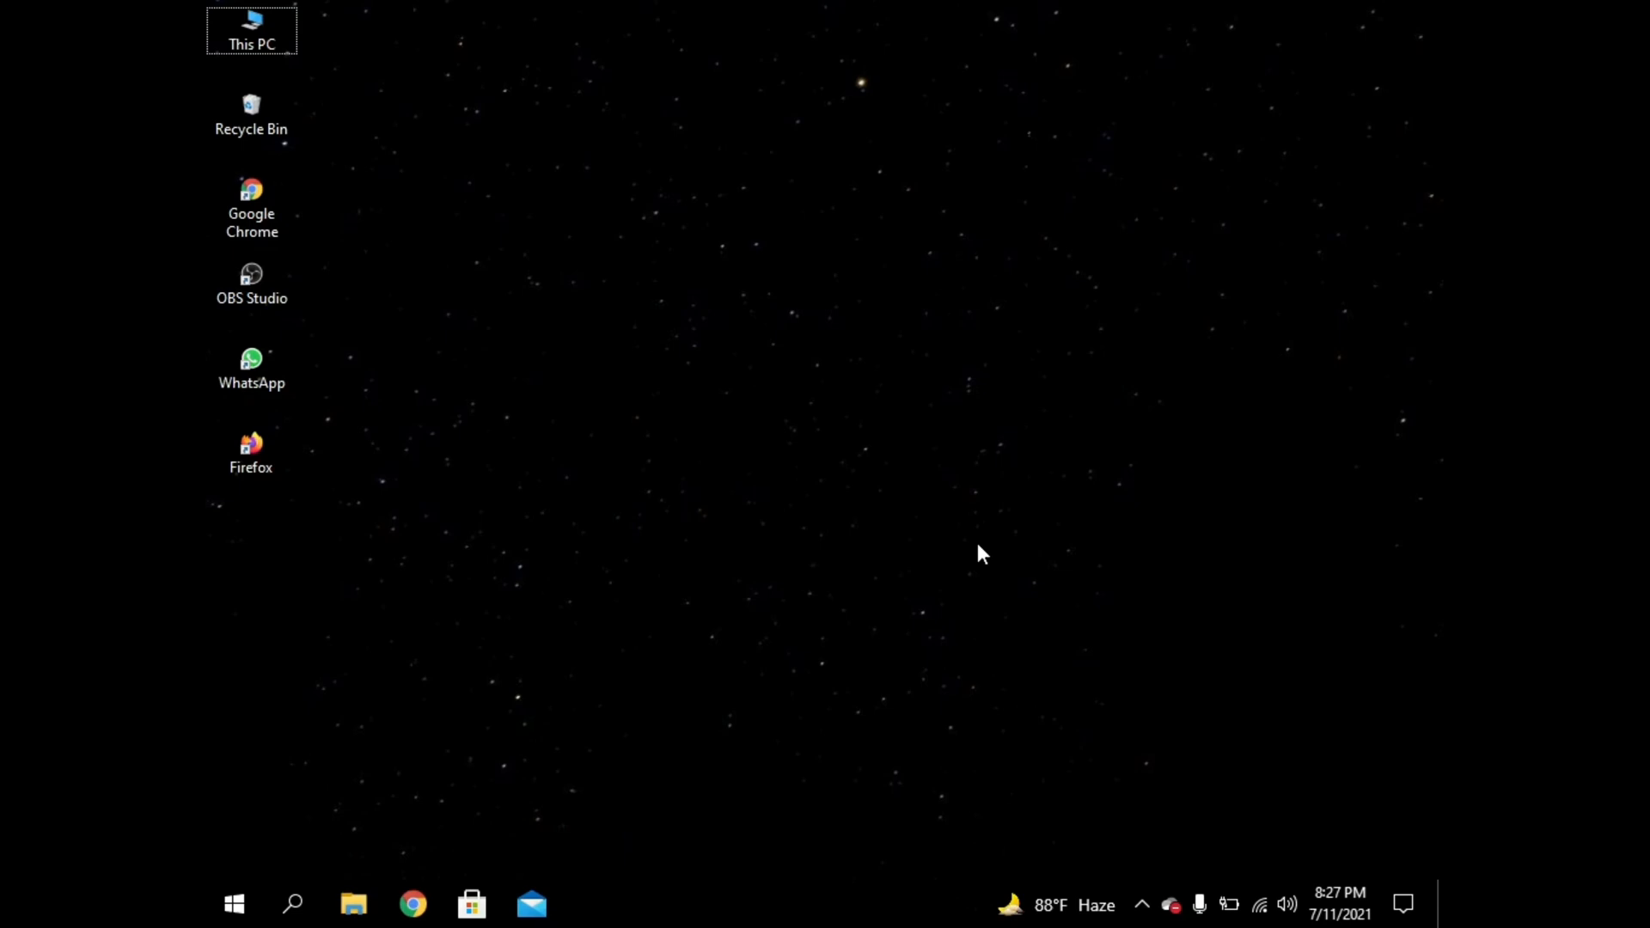
{"action": "mouse_move", "coordinate": [1307, 752]}
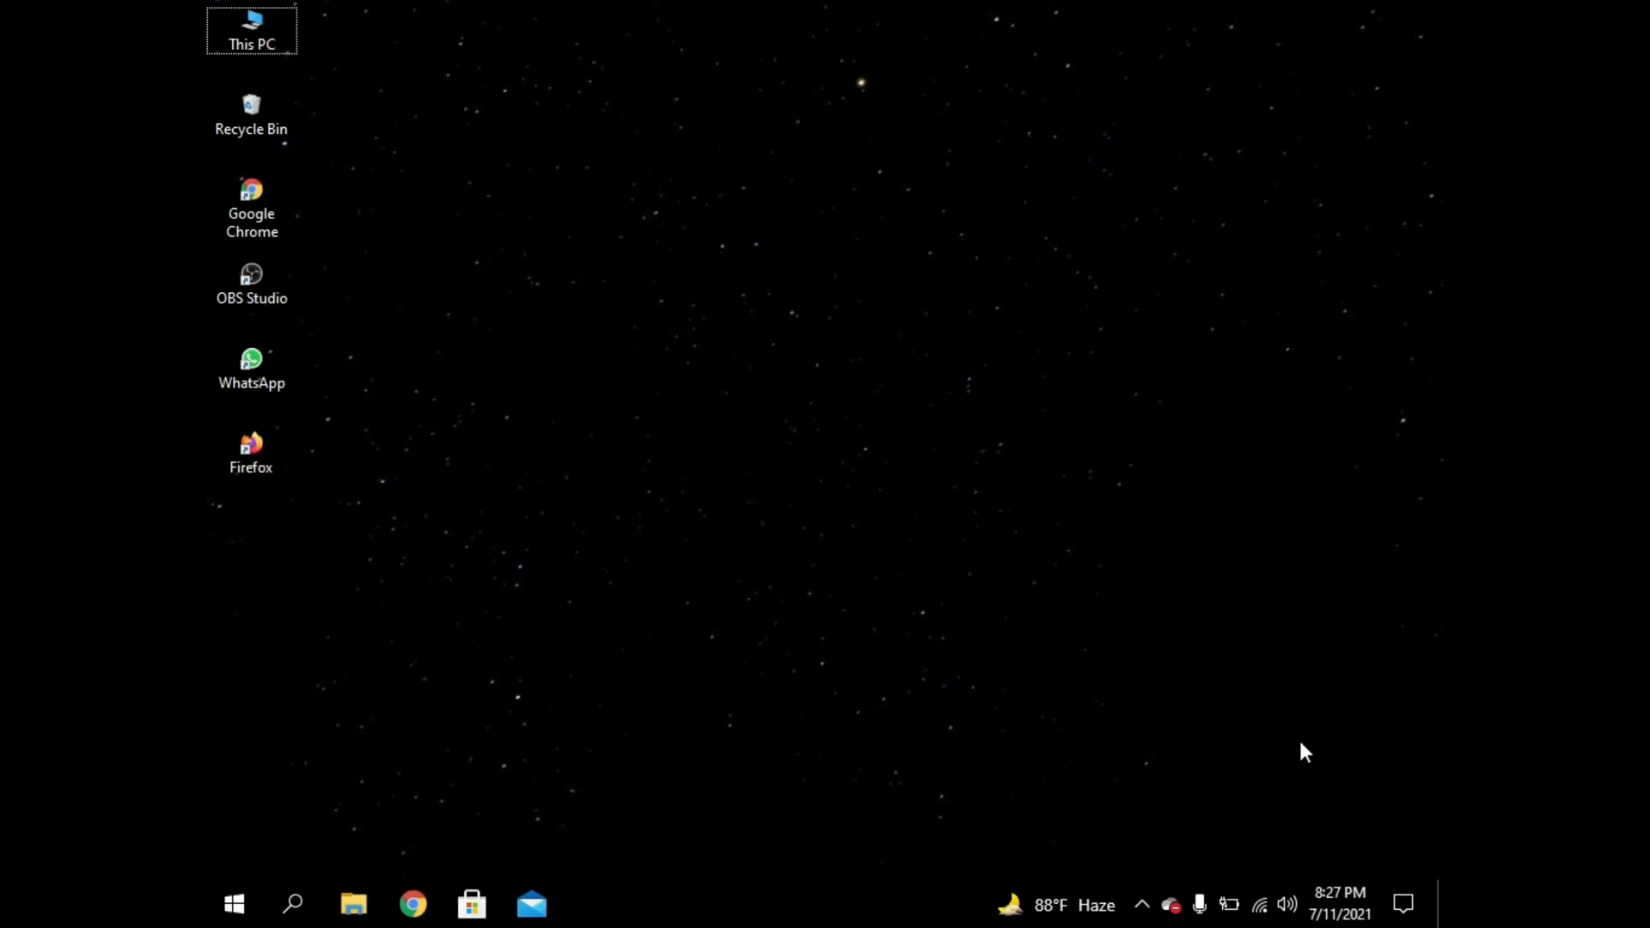
{"action": "mouse_move", "coordinate": [1041, 727]}
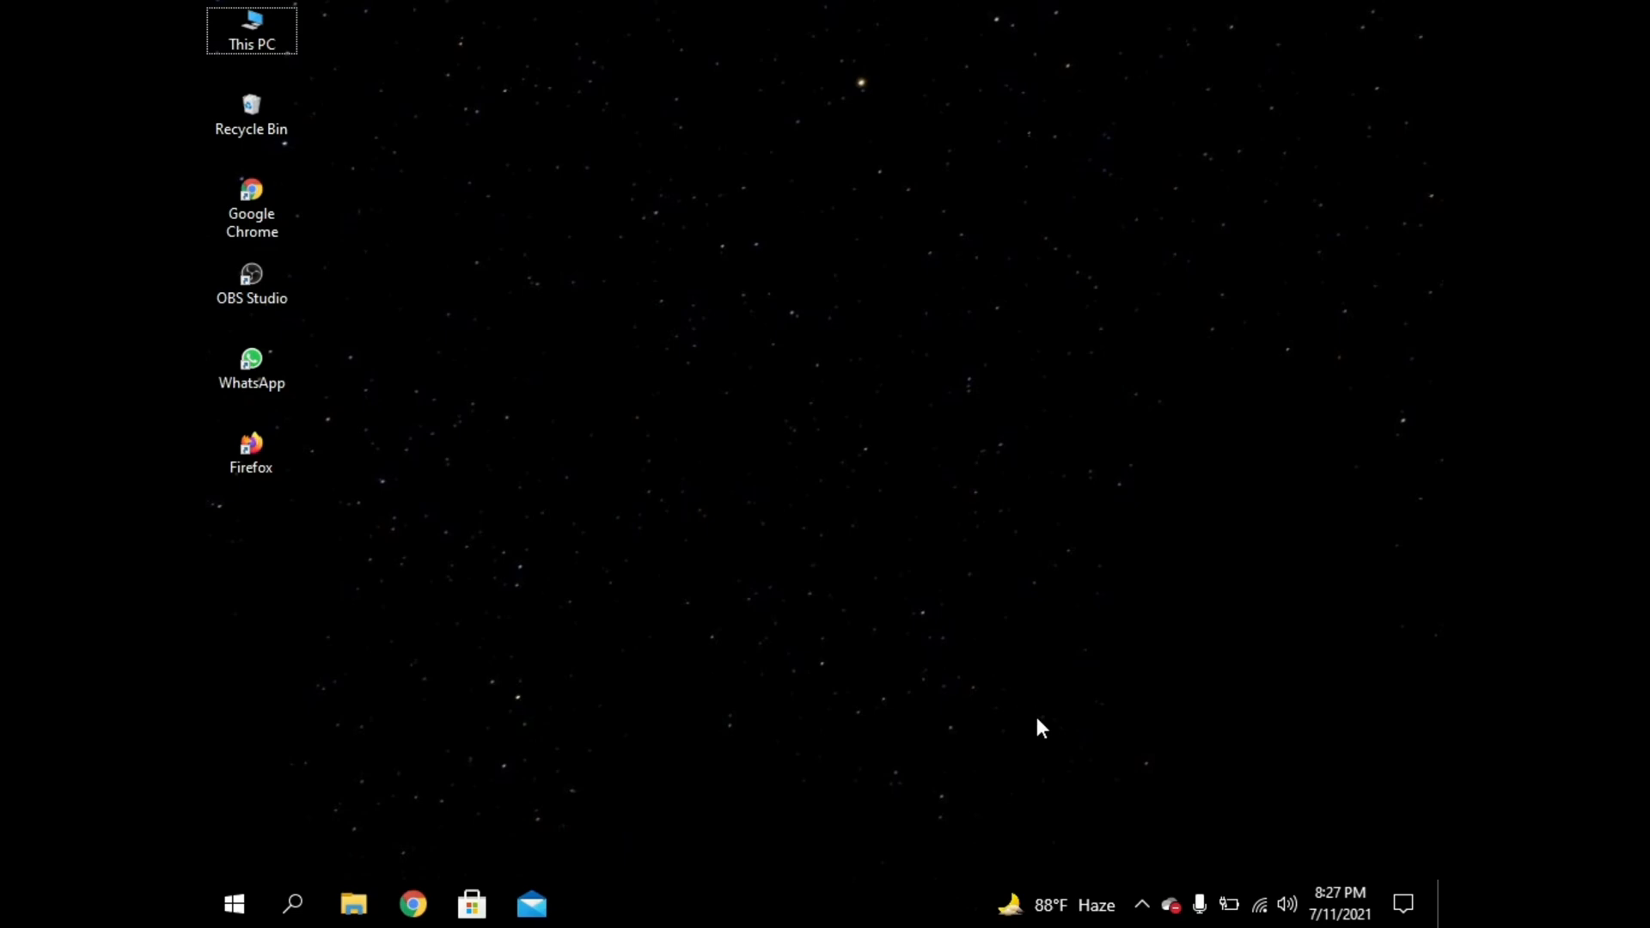
{"action": "mouse_move", "coordinate": [1363, 861]}
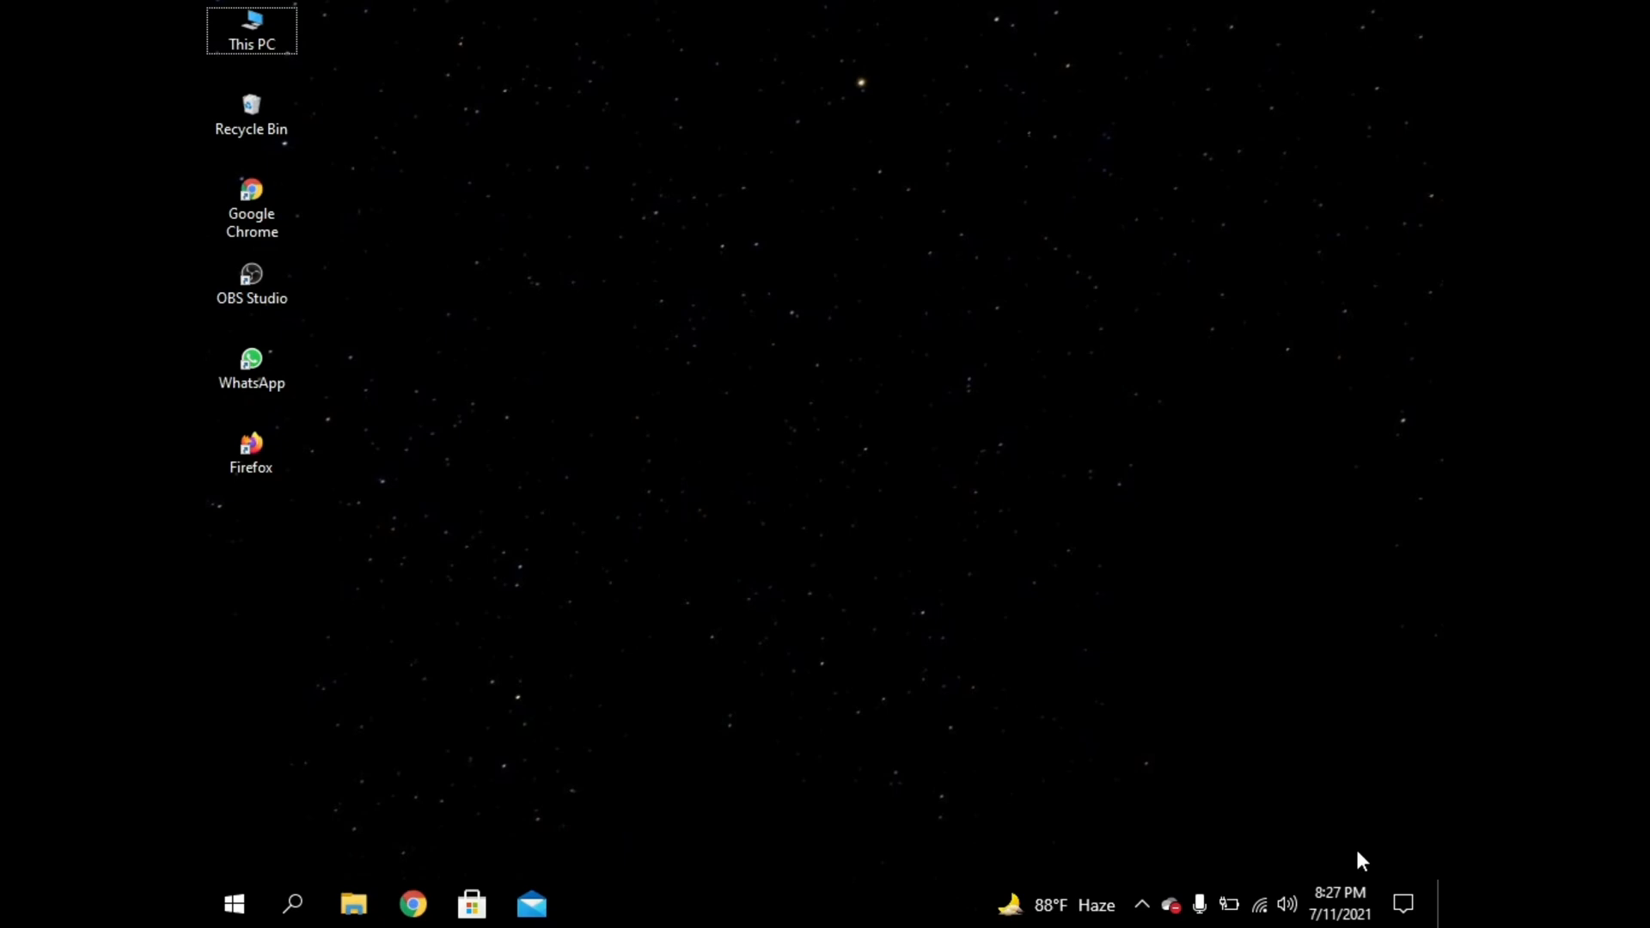
Step: Open Settings from the Action Center and go to Update & Security
{"action": "left_click", "coordinate": [1402, 904]}
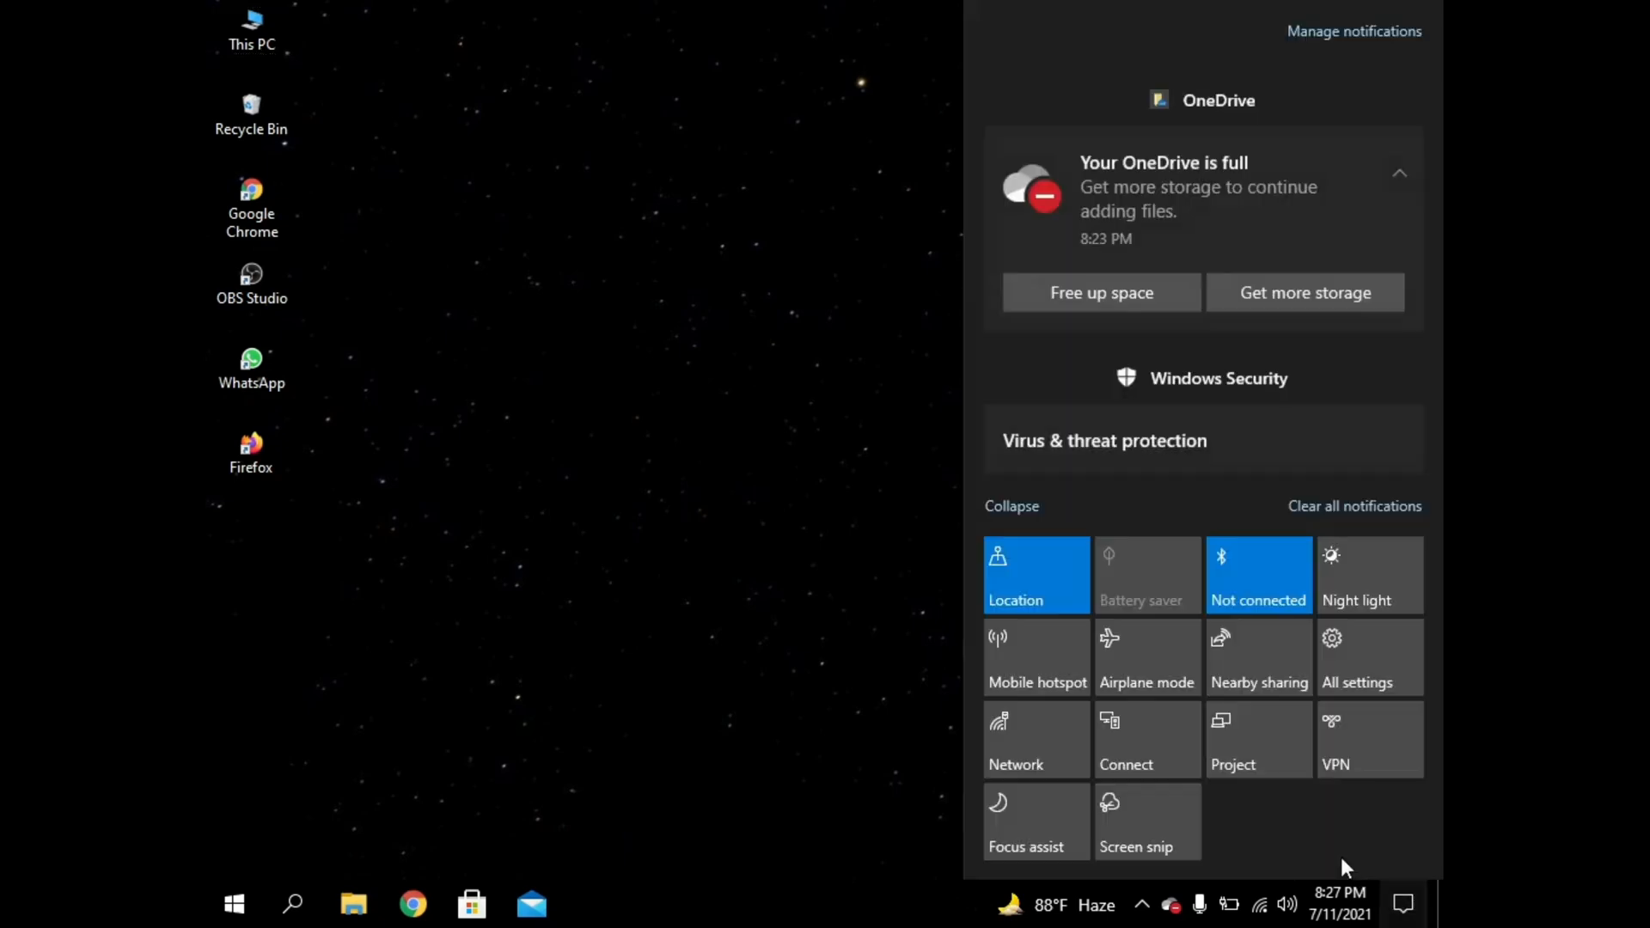
{"action": "mouse_move", "coordinate": [1368, 682]}
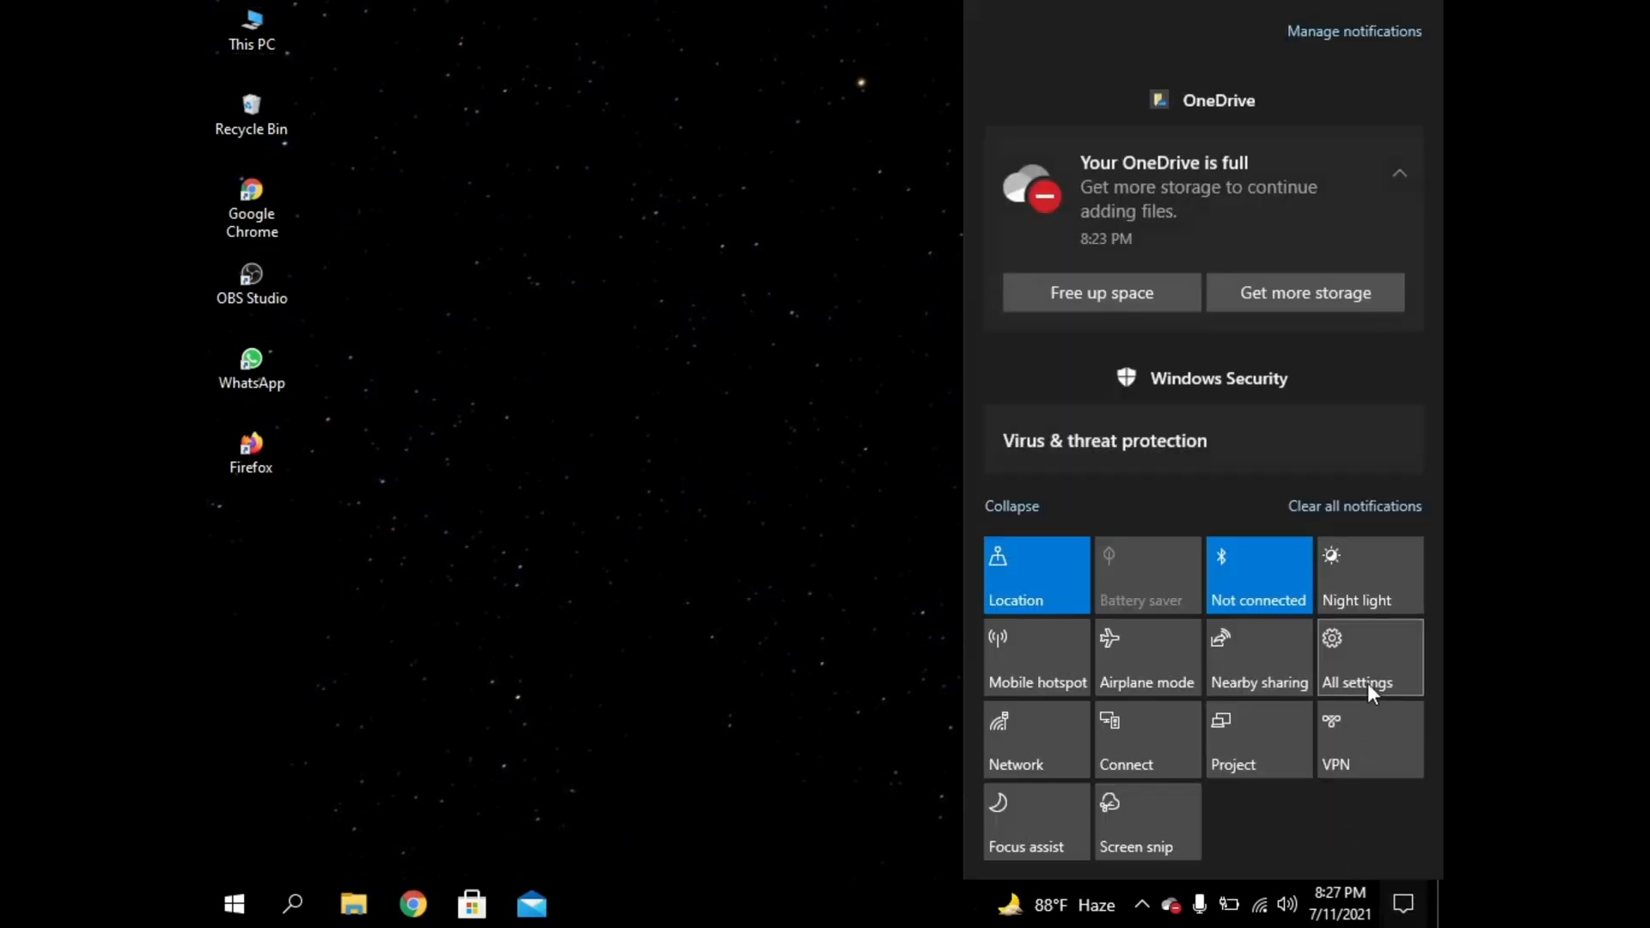
{"action": "left_click", "coordinate": [1356, 681]}
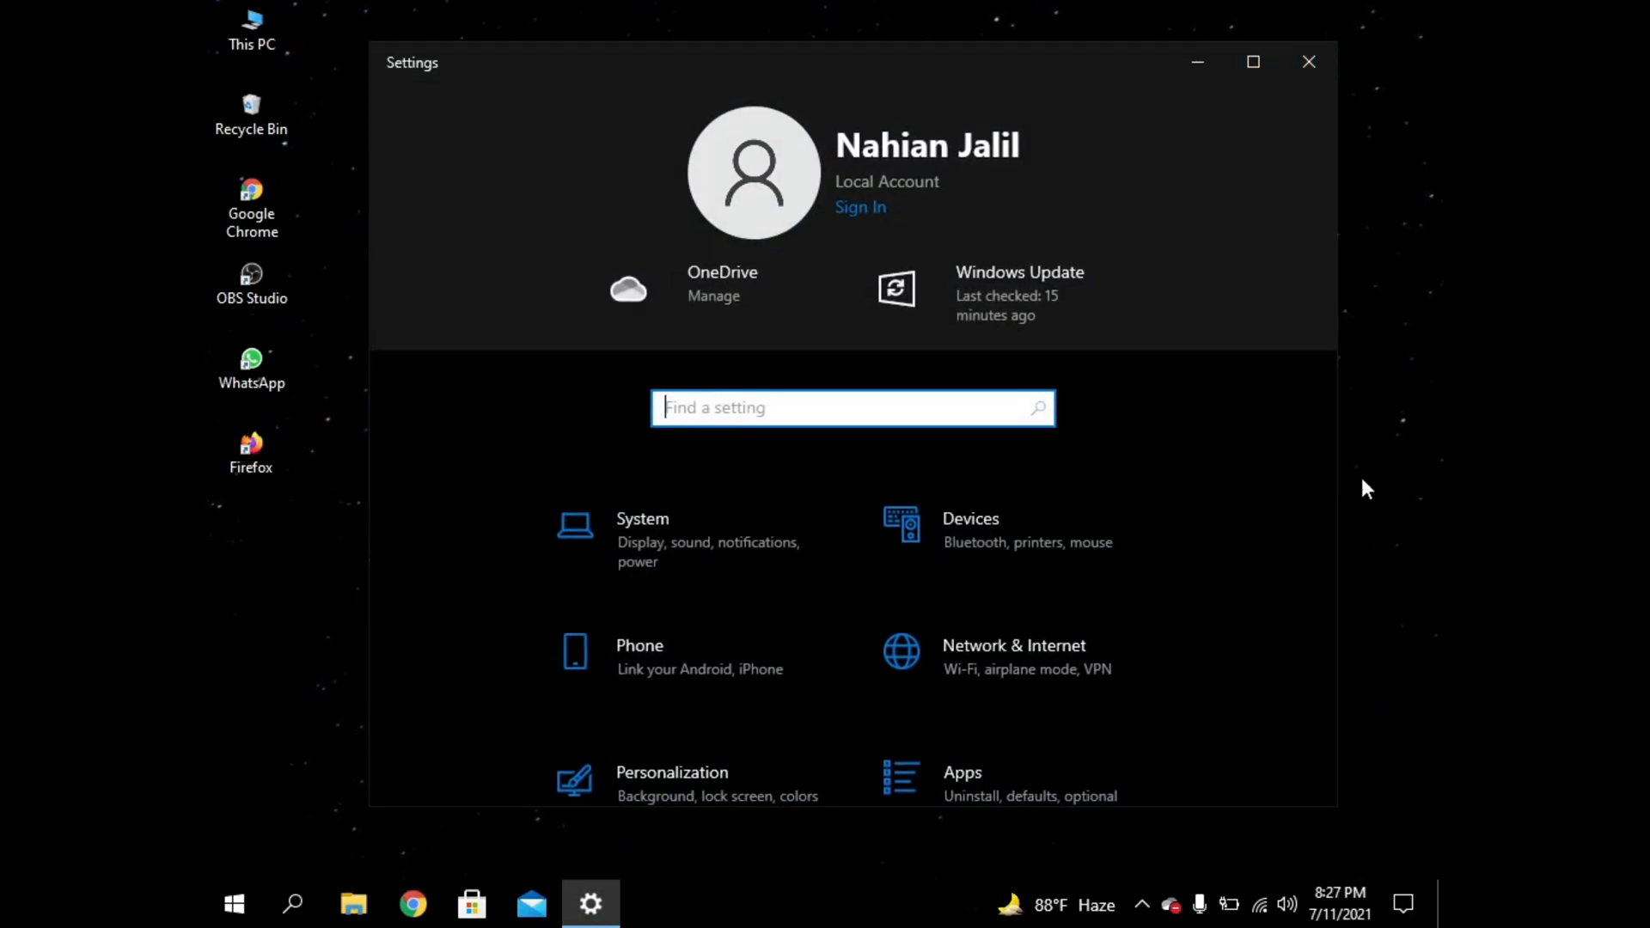
{"action": "scroll", "scroll_direction": "down", "scroll_amount": 3}
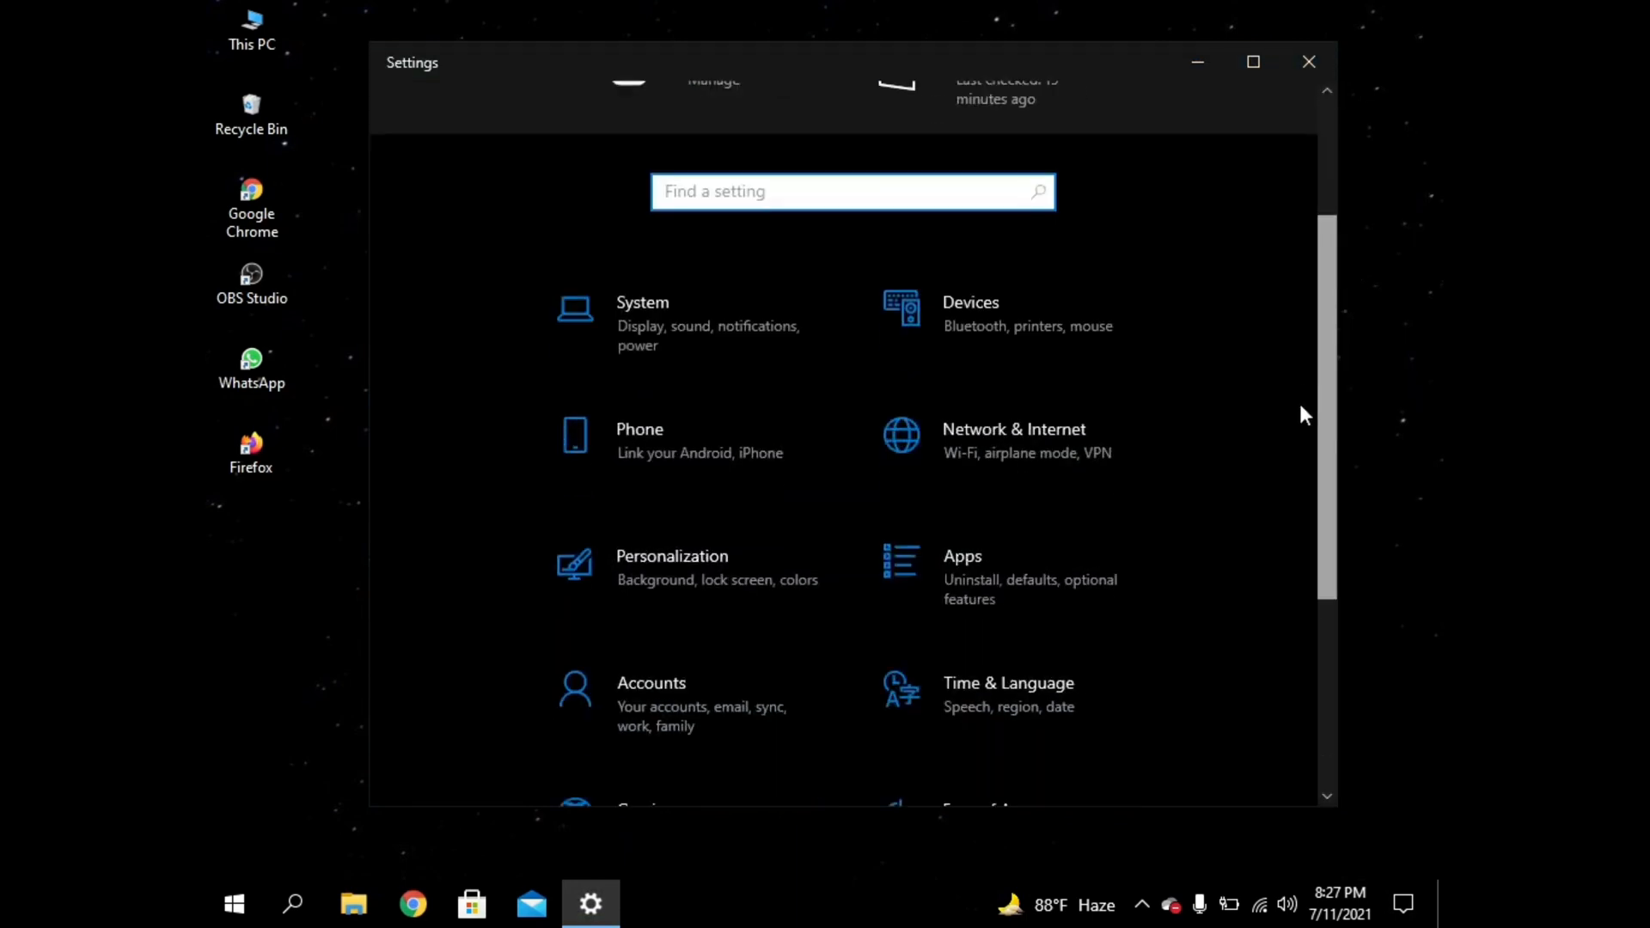
{"action": "scroll", "scroll_direction": "down", "scroll_amount": 3}
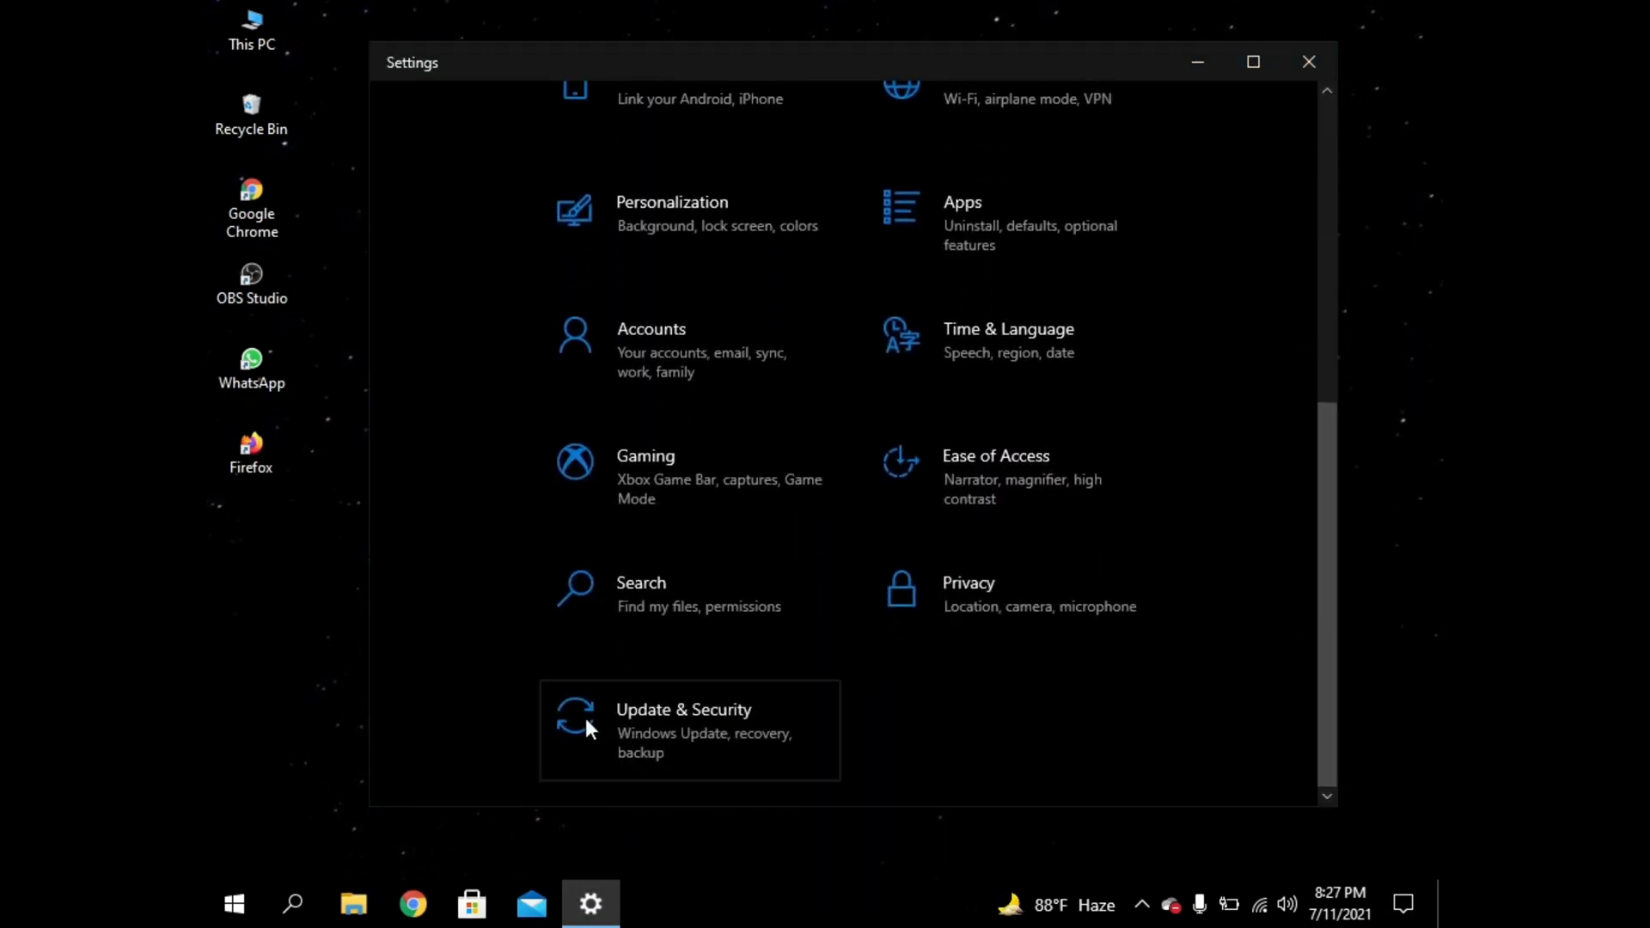
{"action": "left_click", "coordinate": [683, 731]}
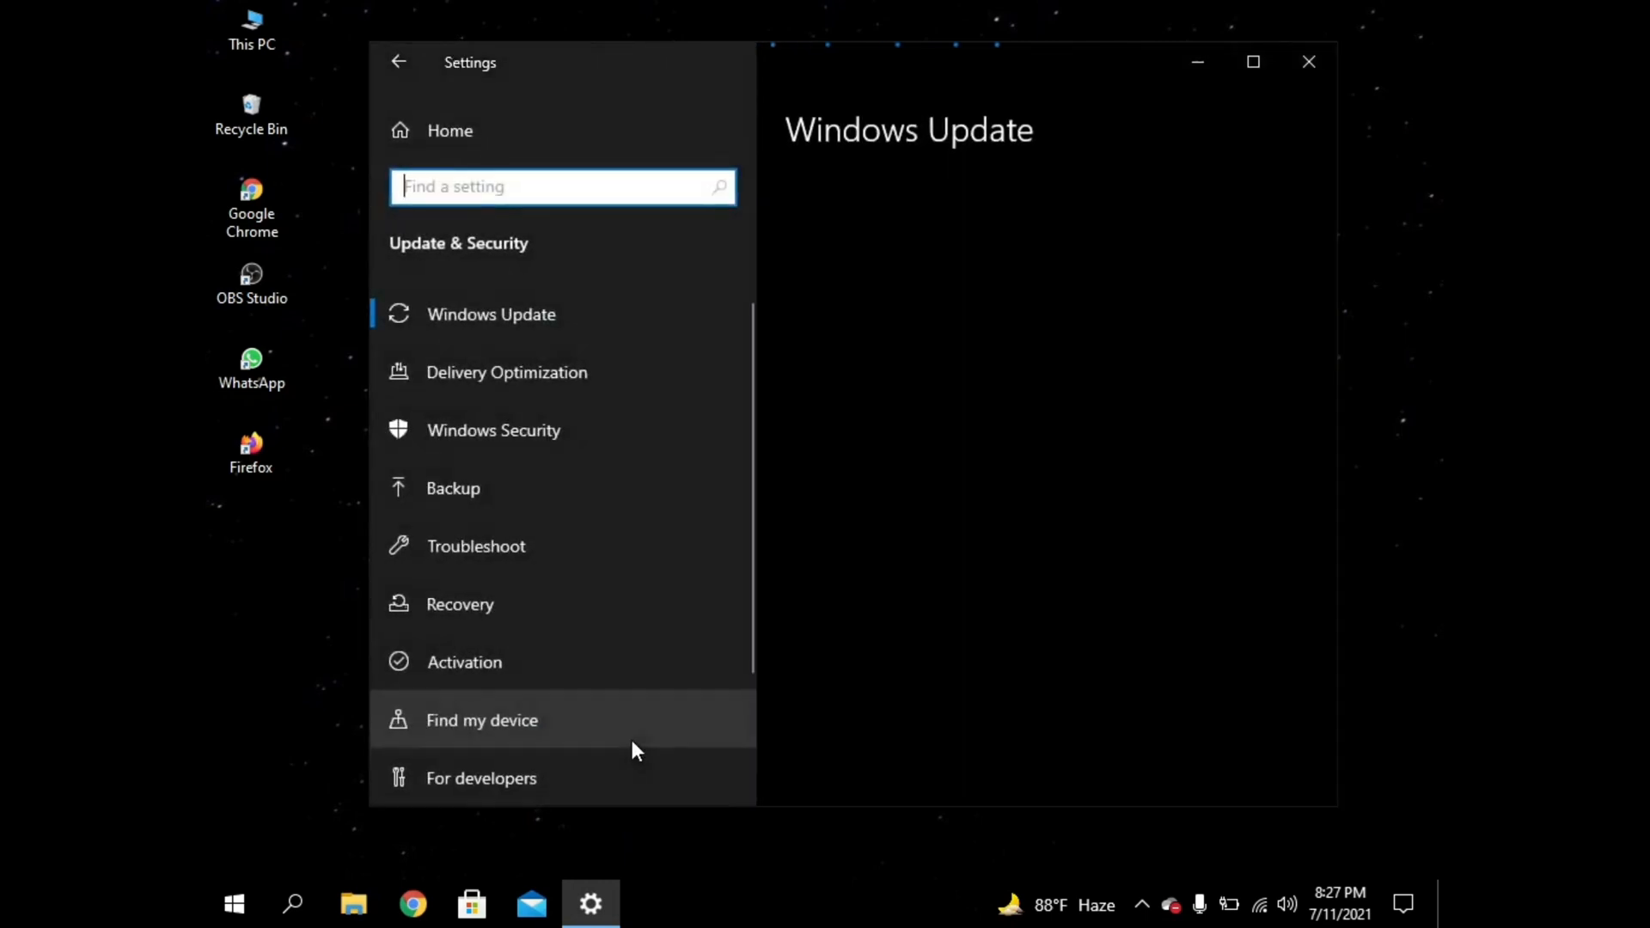
Step: Open the Windows Insider Program page and start joining, bringing up Microsoft account sign-in
{"action": "left_click", "coordinate": [491, 314]}
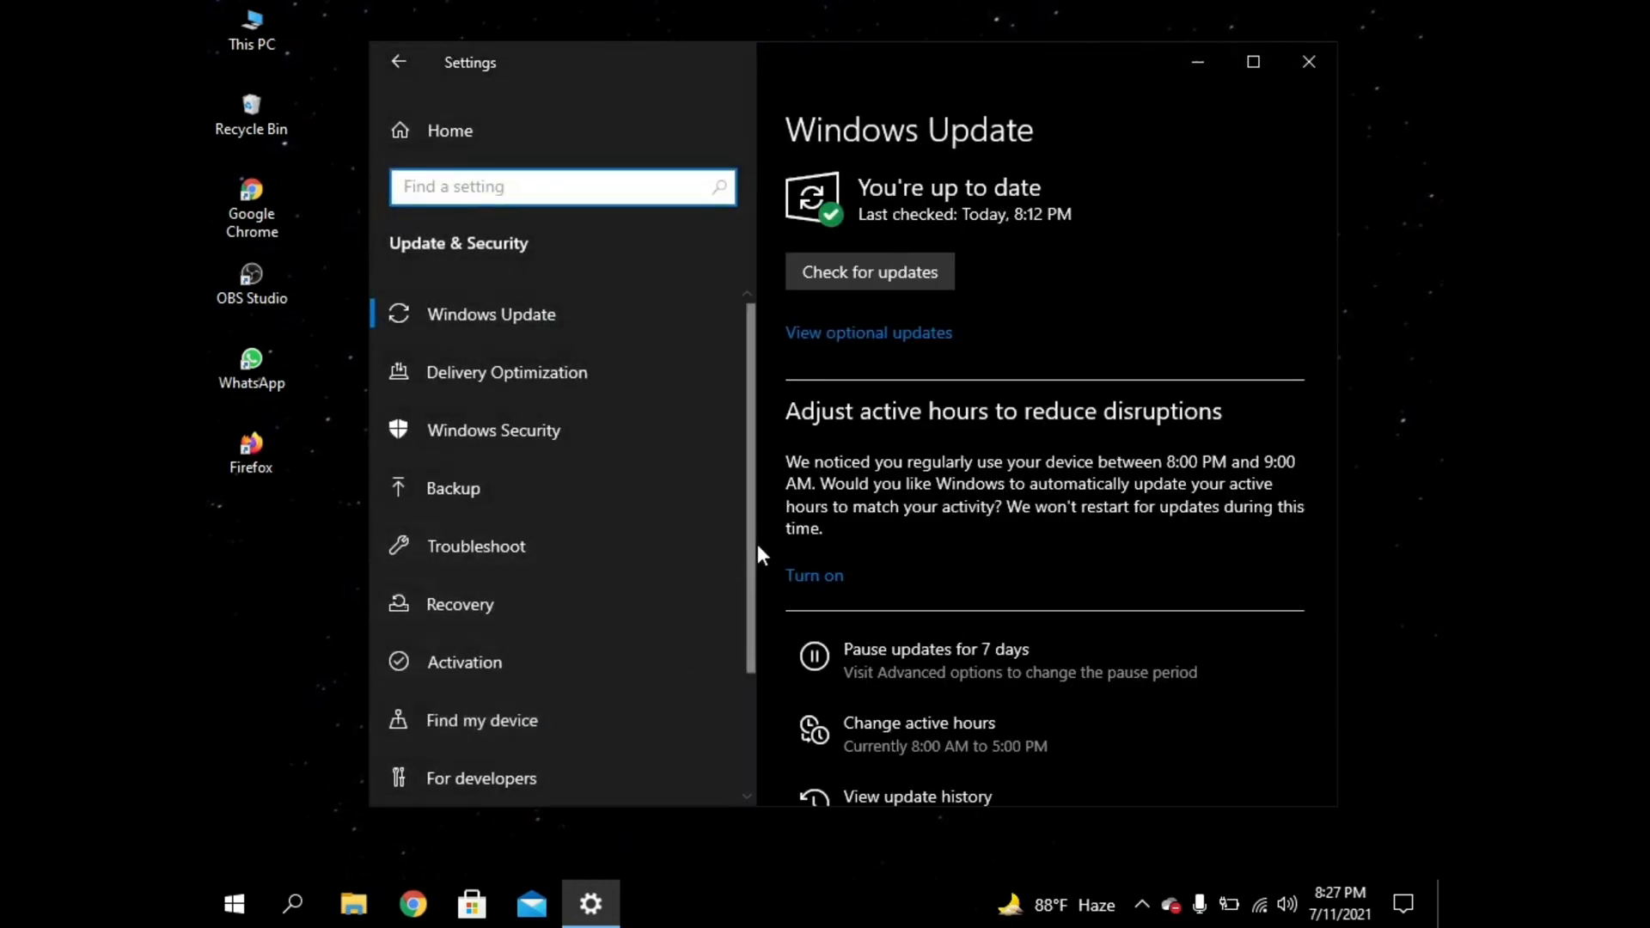
{"action": "scroll", "scroll_direction": "down", "scroll_amount": 3}
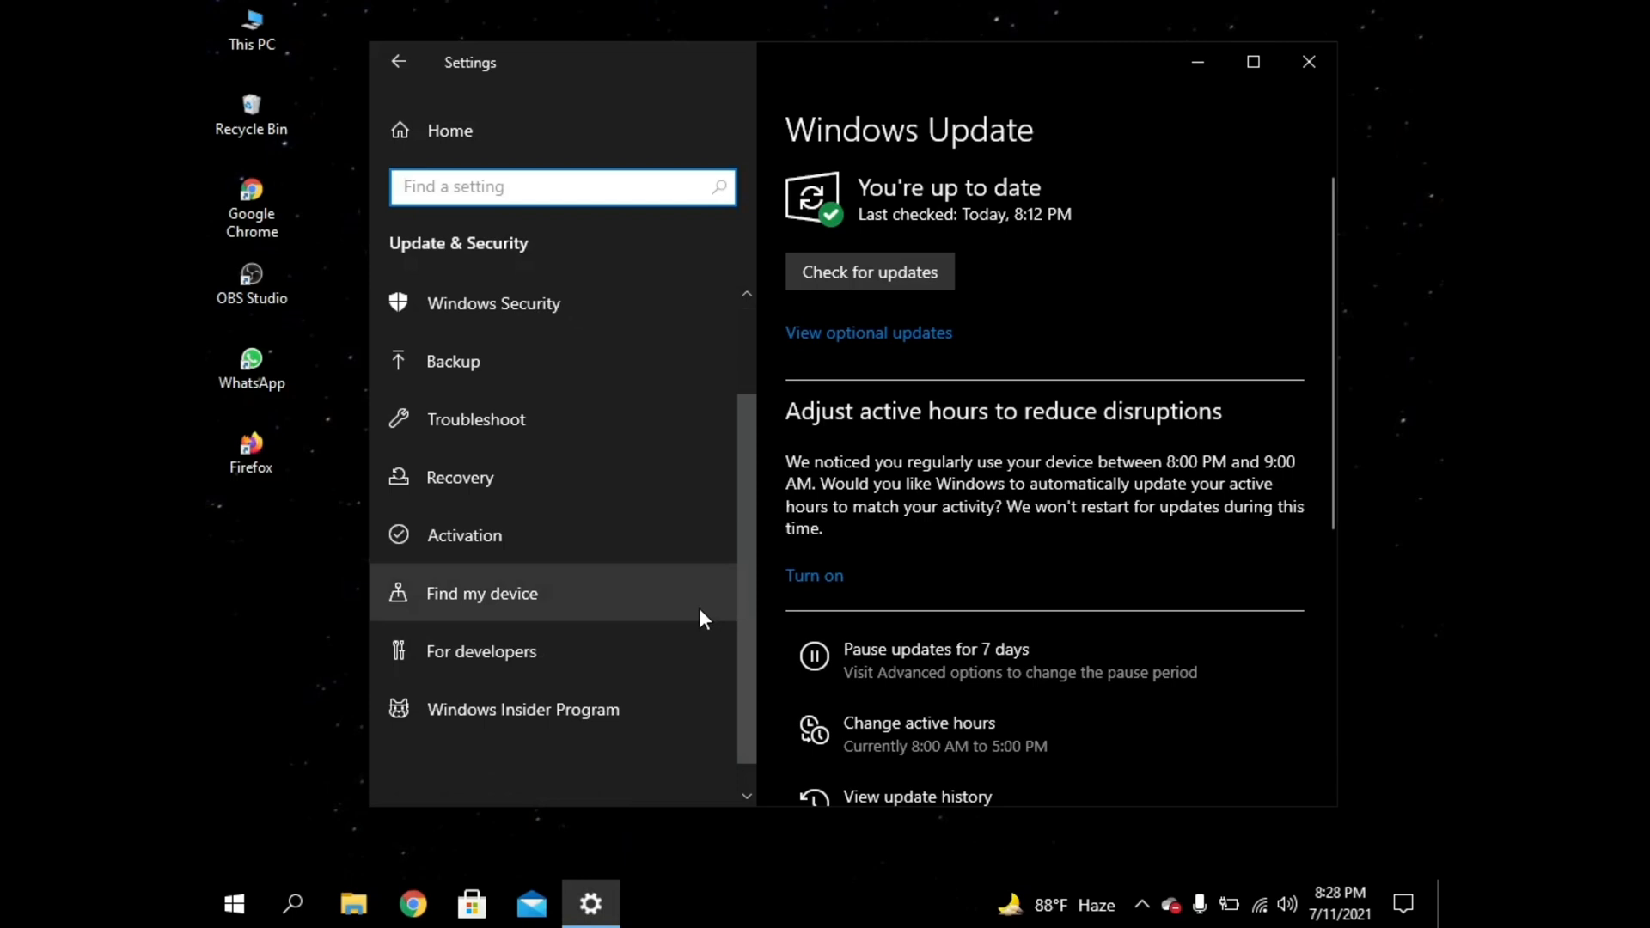
{"action": "mouse_move", "coordinate": [523, 709]}
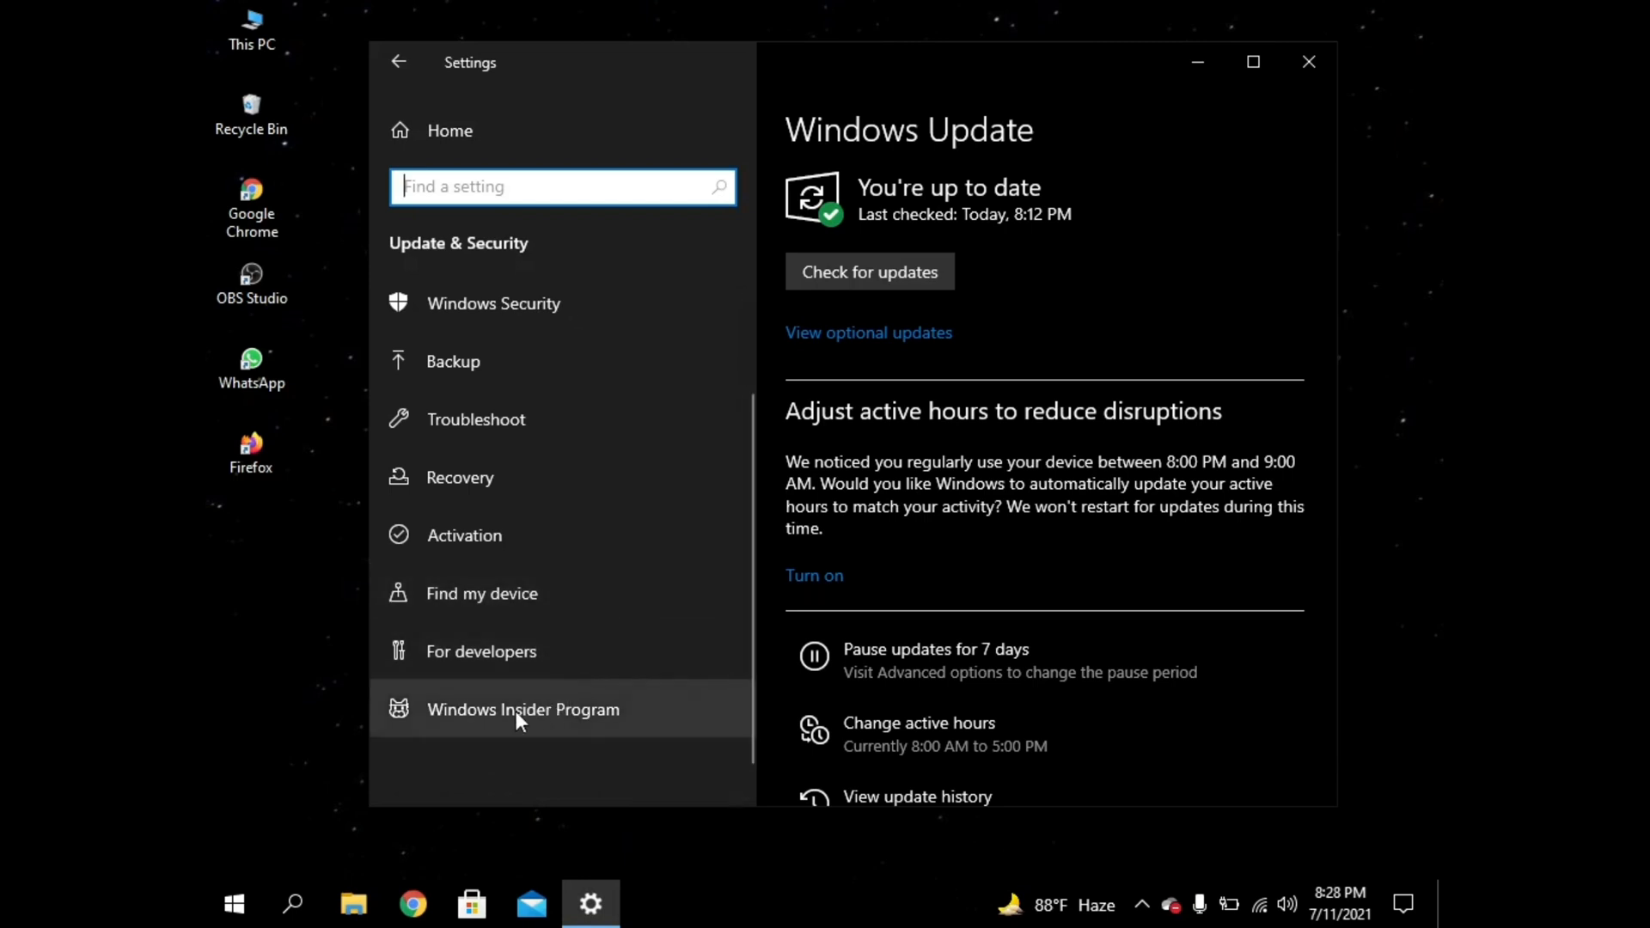
{"action": "left_click", "coordinate": [523, 708]}
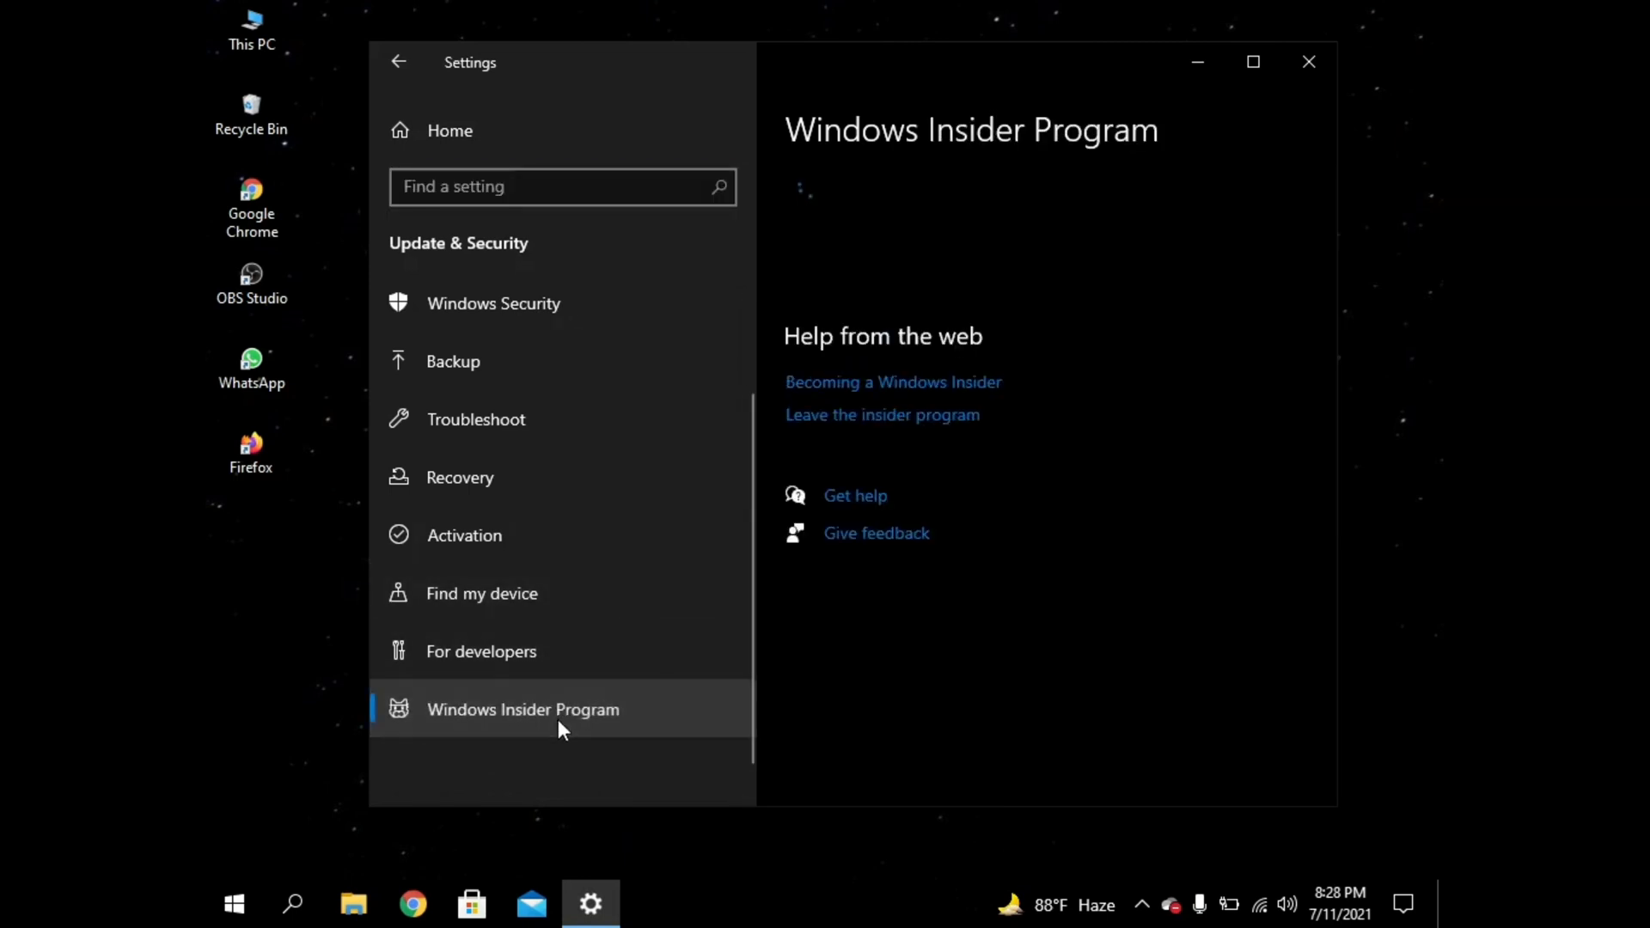
{"action": "left_click", "coordinate": [522, 709]}
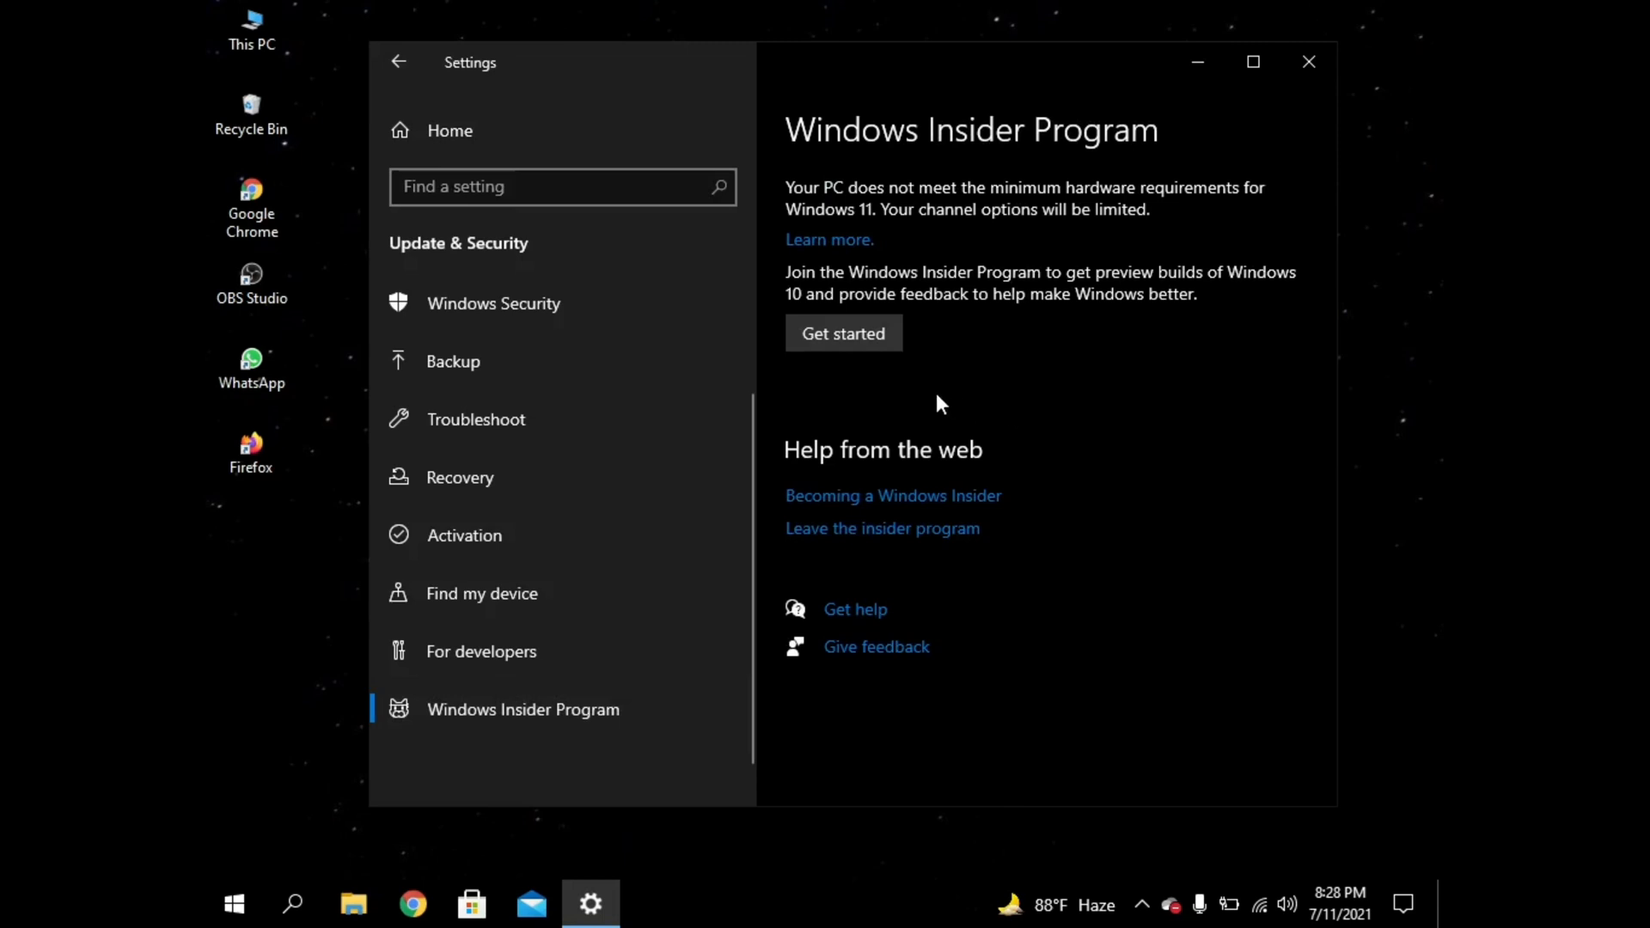
{"action": "left_click", "coordinate": [842, 334]}
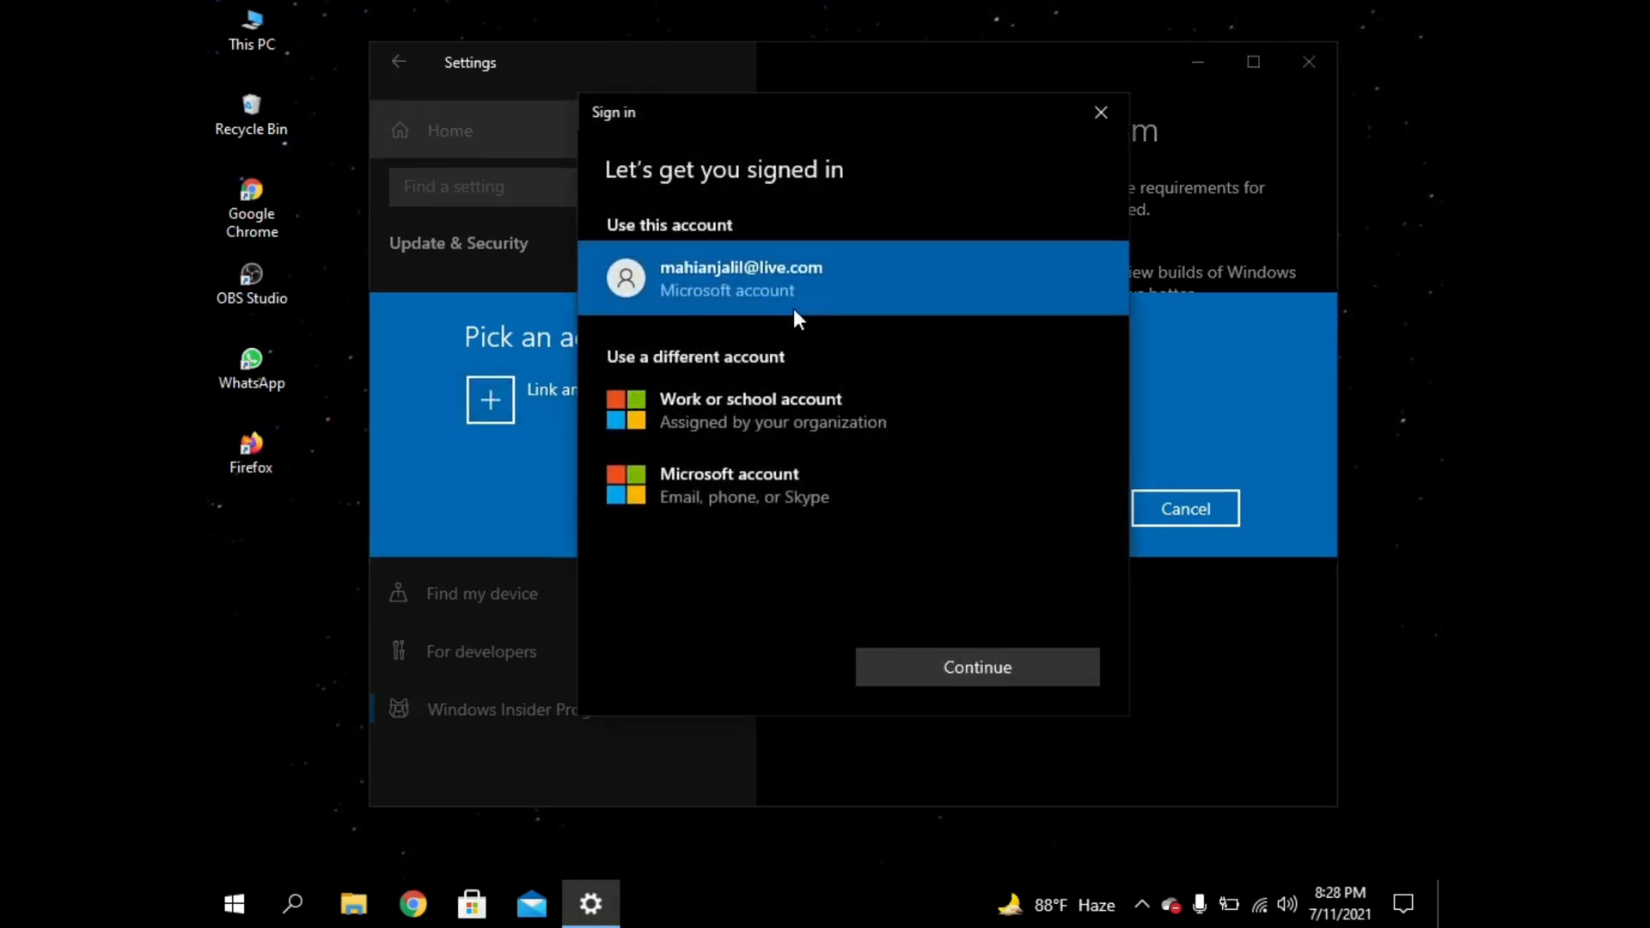
{"action": "mouse_move", "coordinate": [947, 605]}
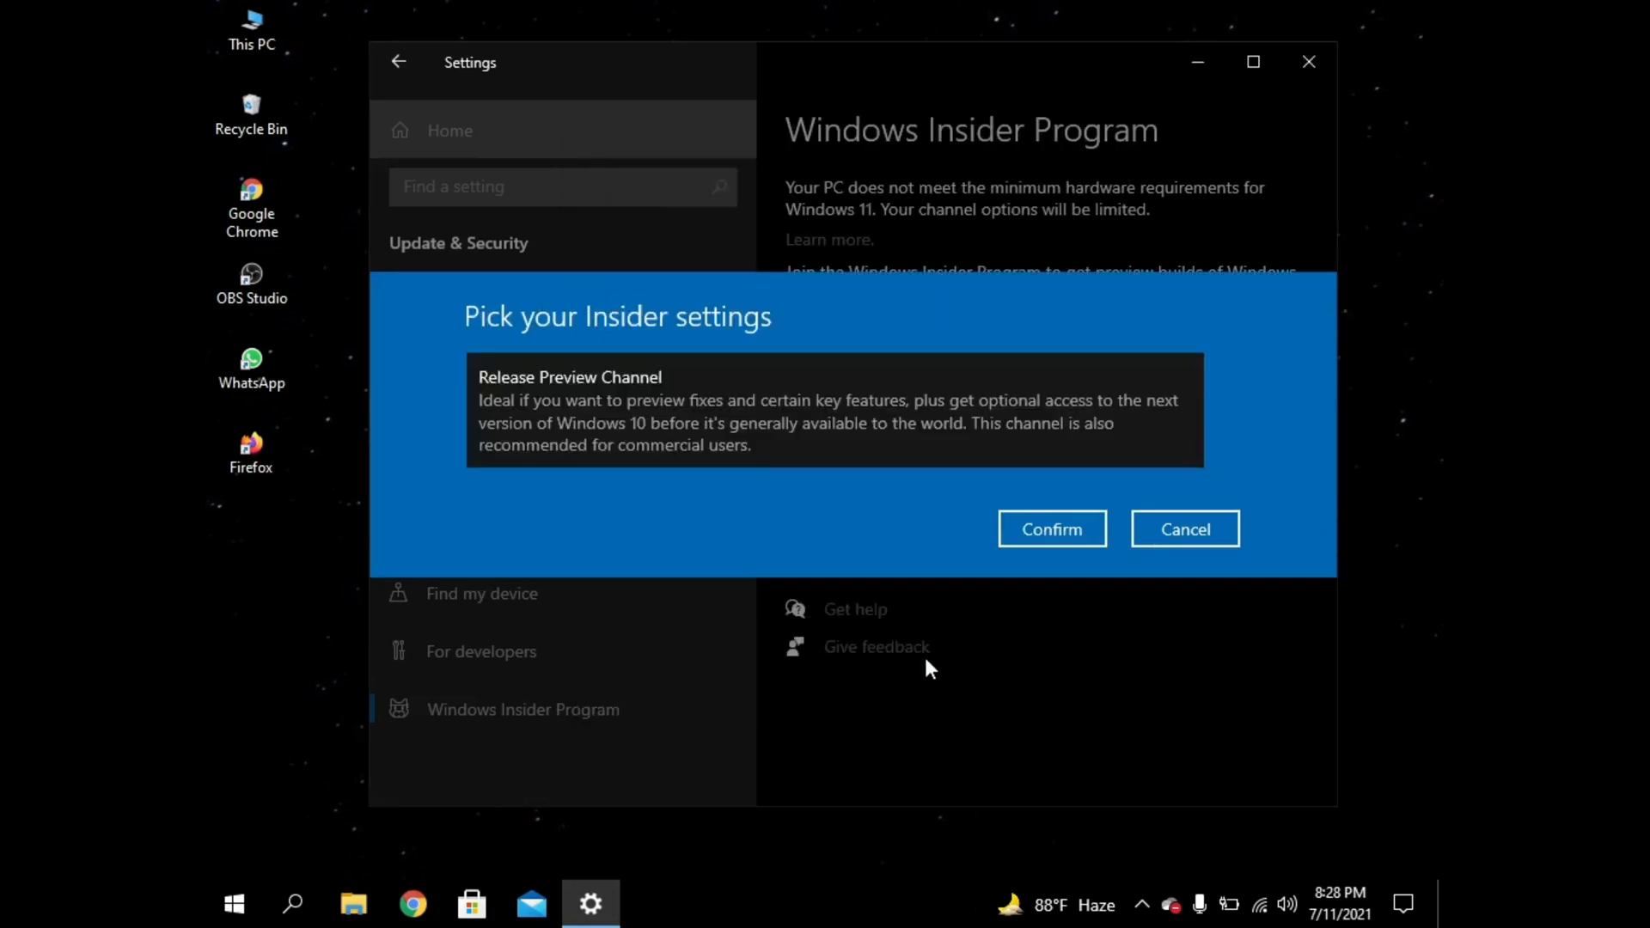
{"action": "mouse_move", "coordinate": [1051, 529]}
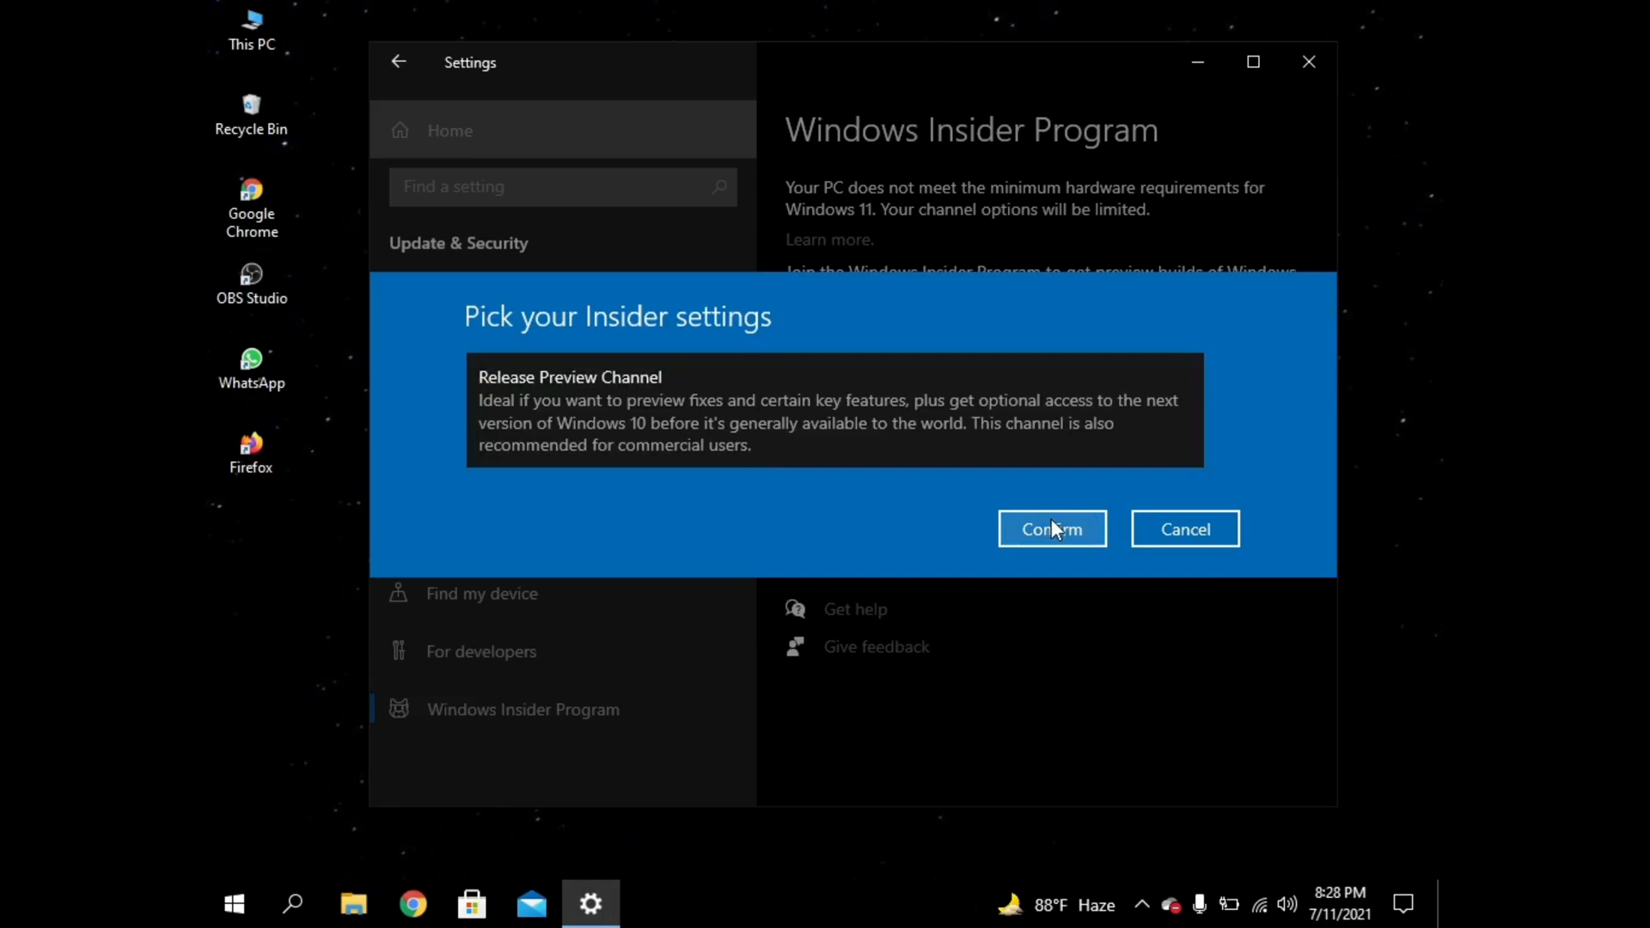
Step: Confirm the Release Preview Channel, accept the Insider terms, and choose Restart Later
{"action": "left_click", "coordinate": [1051, 529]}
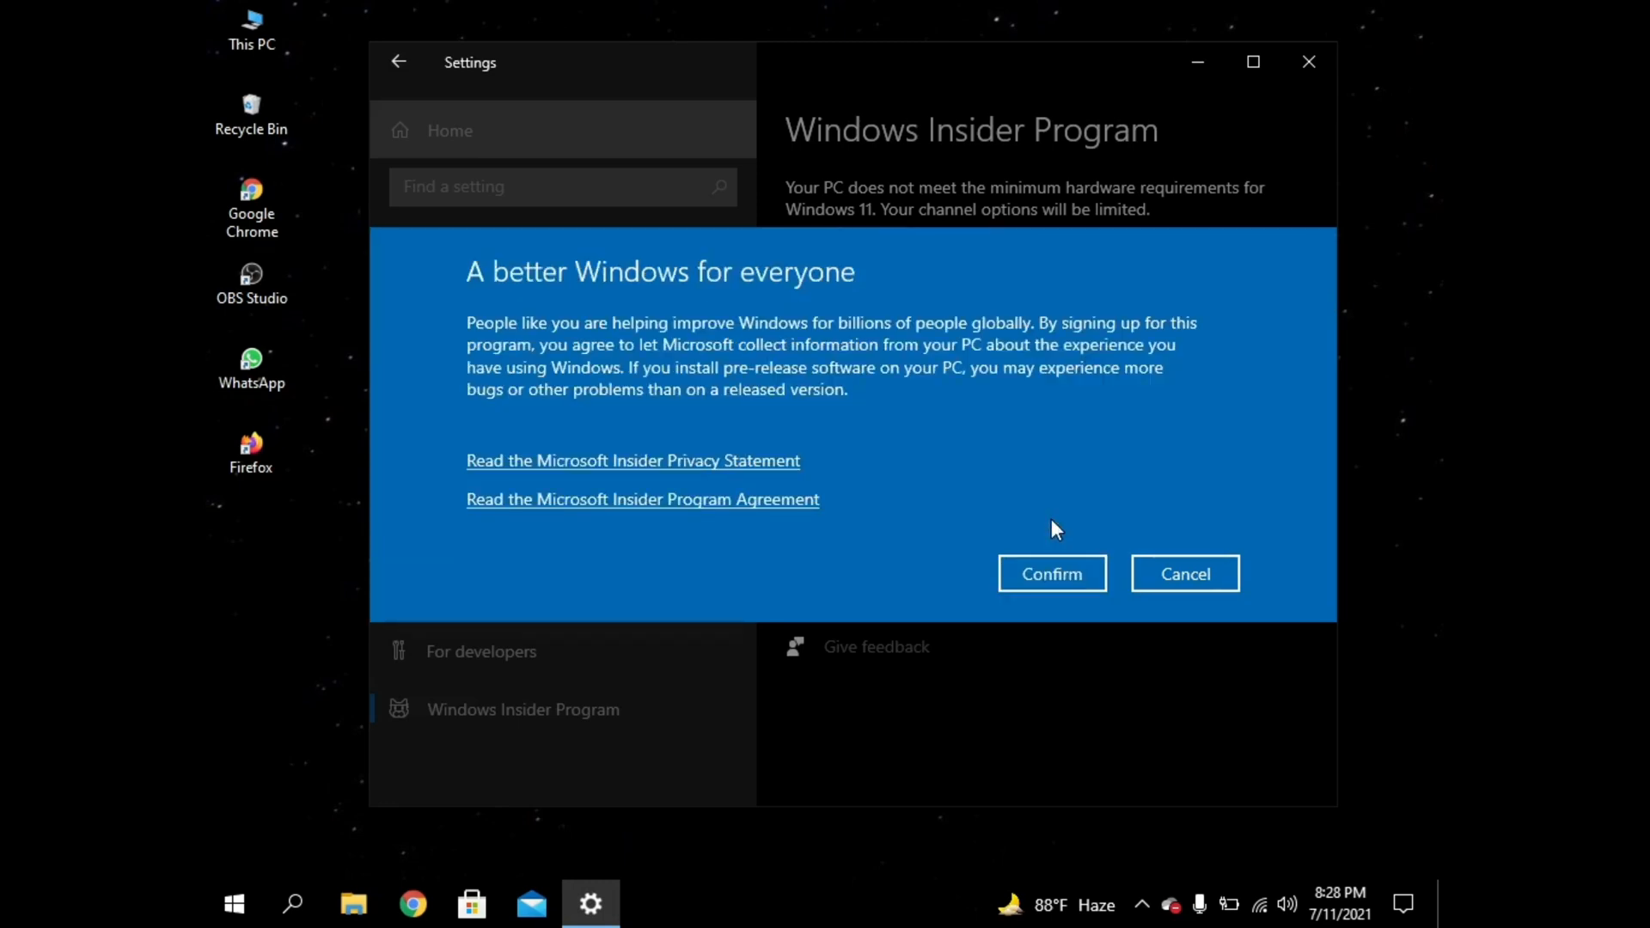
{"action": "left_click", "coordinate": [1051, 573]}
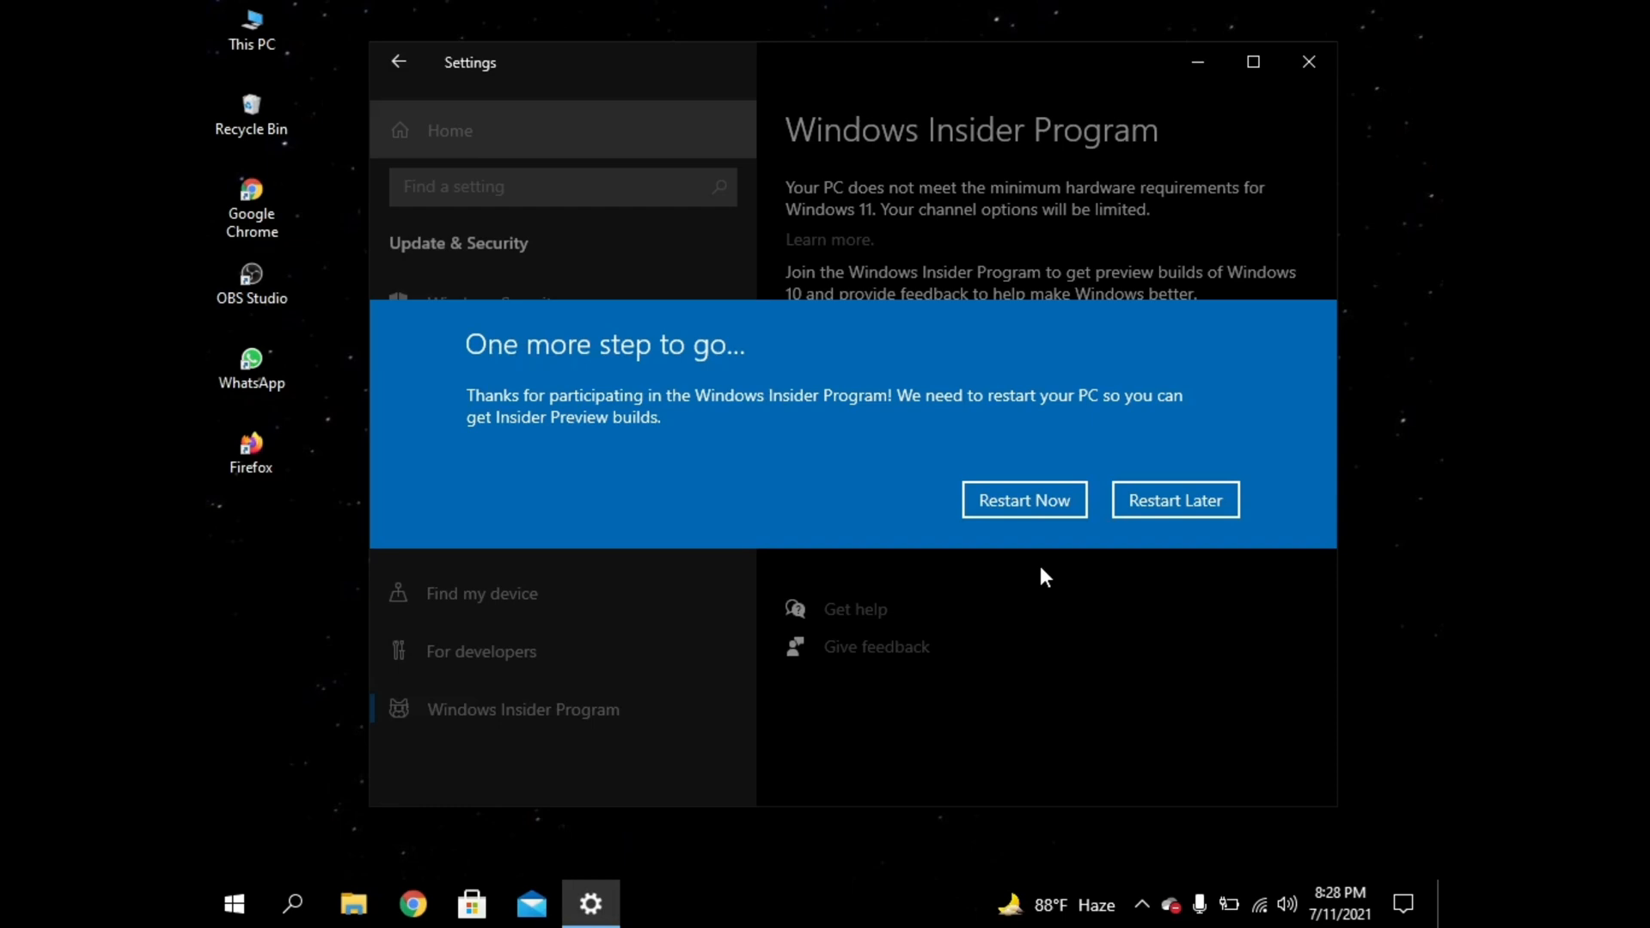
{"action": "mouse_move", "coordinate": [1042, 562]}
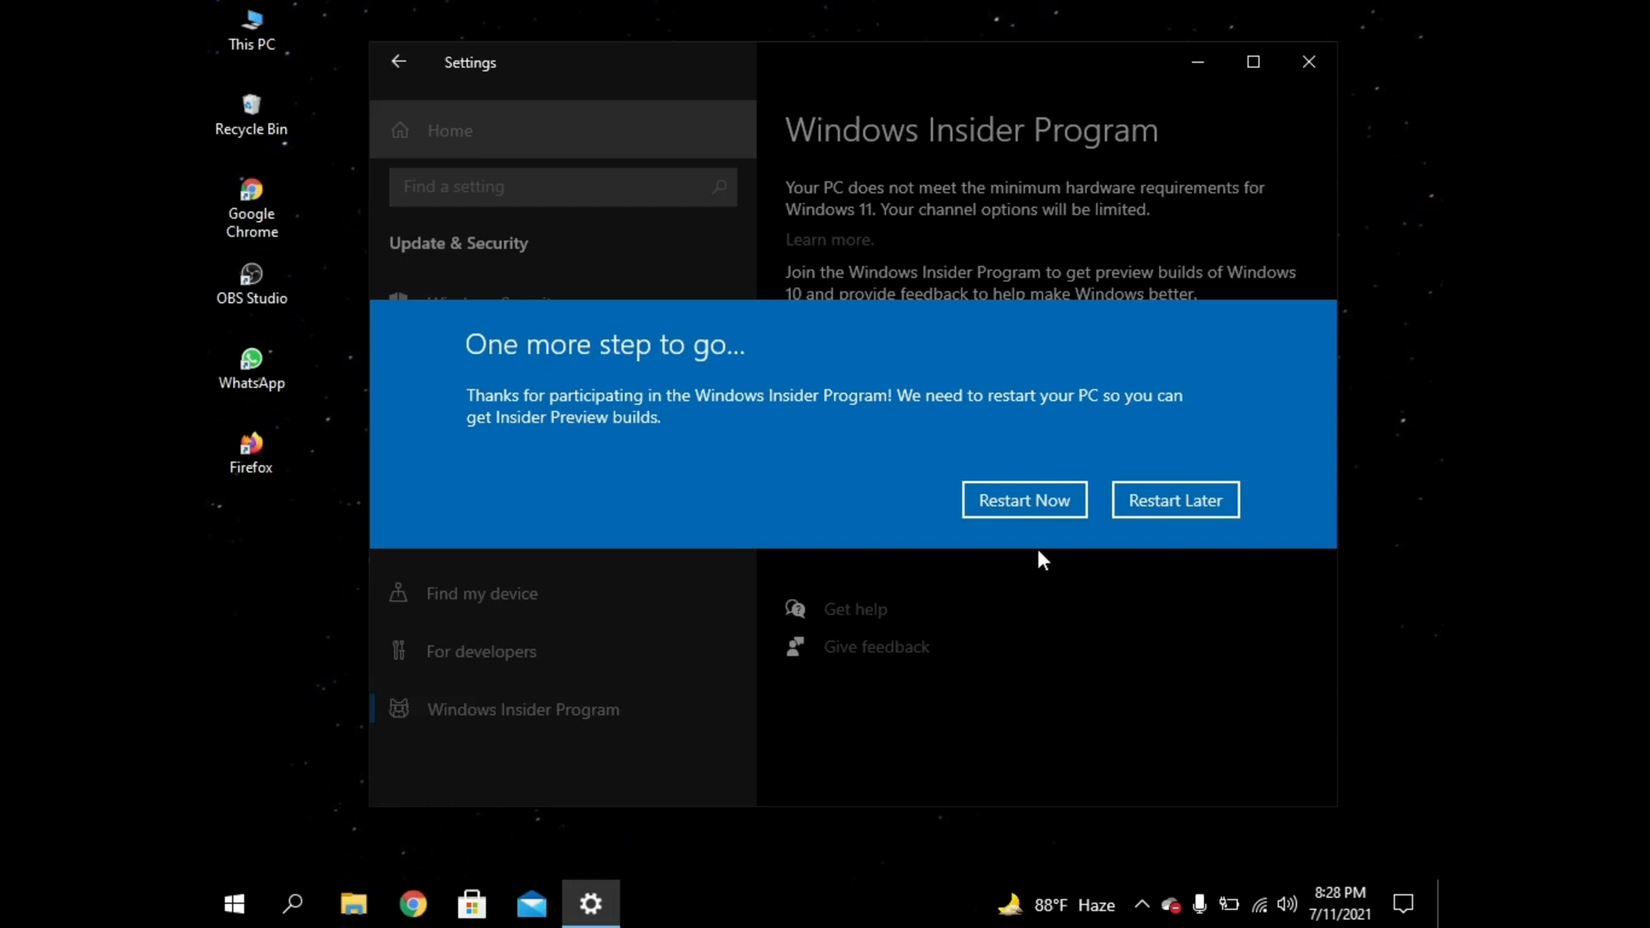
{"action": "left_click", "coordinate": [1175, 500]}
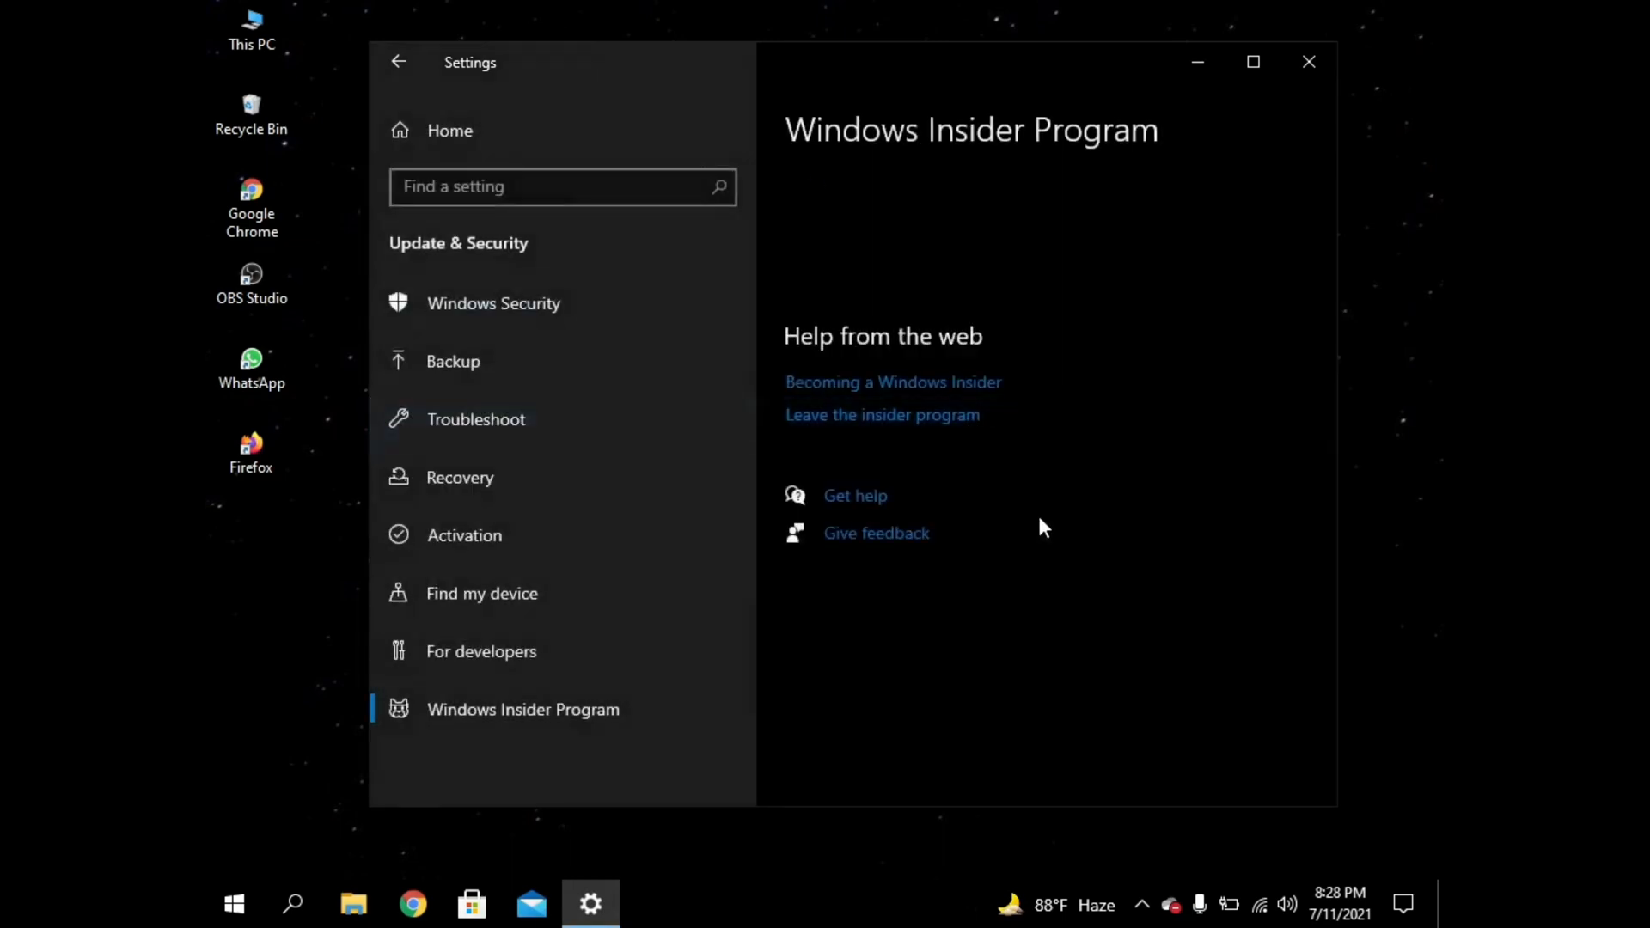
Step: Close Settings, then reopen it directly on the Windows Update page
{"action": "left_click", "coordinate": [1309, 61]}
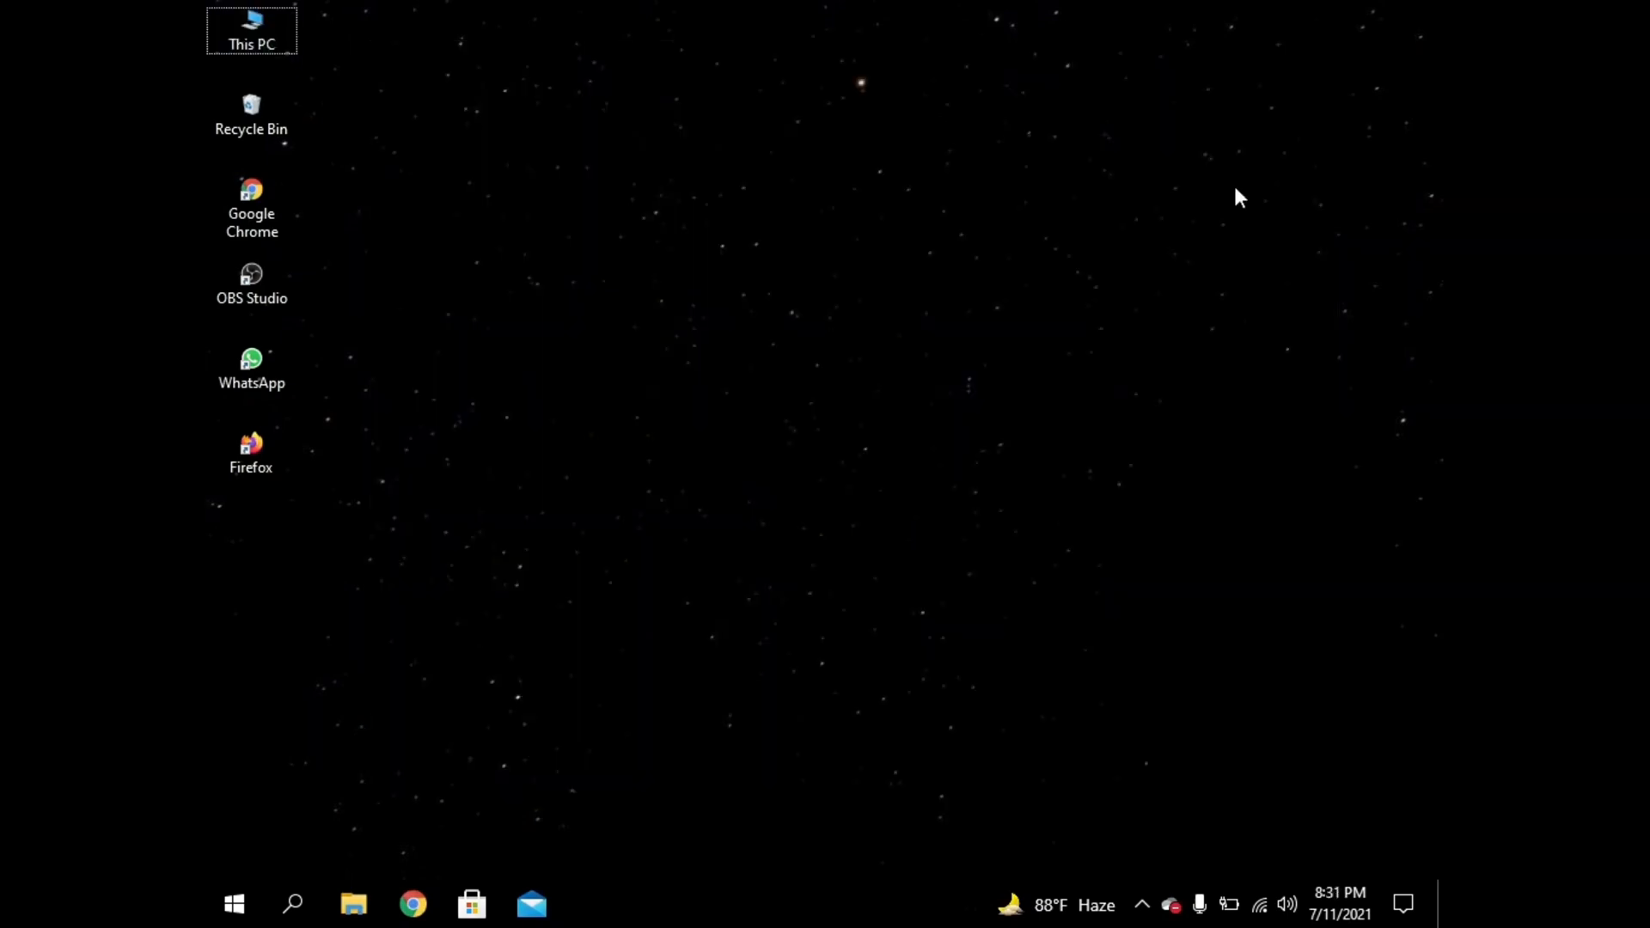
{"action": "mouse_move", "coordinate": [250, 27]}
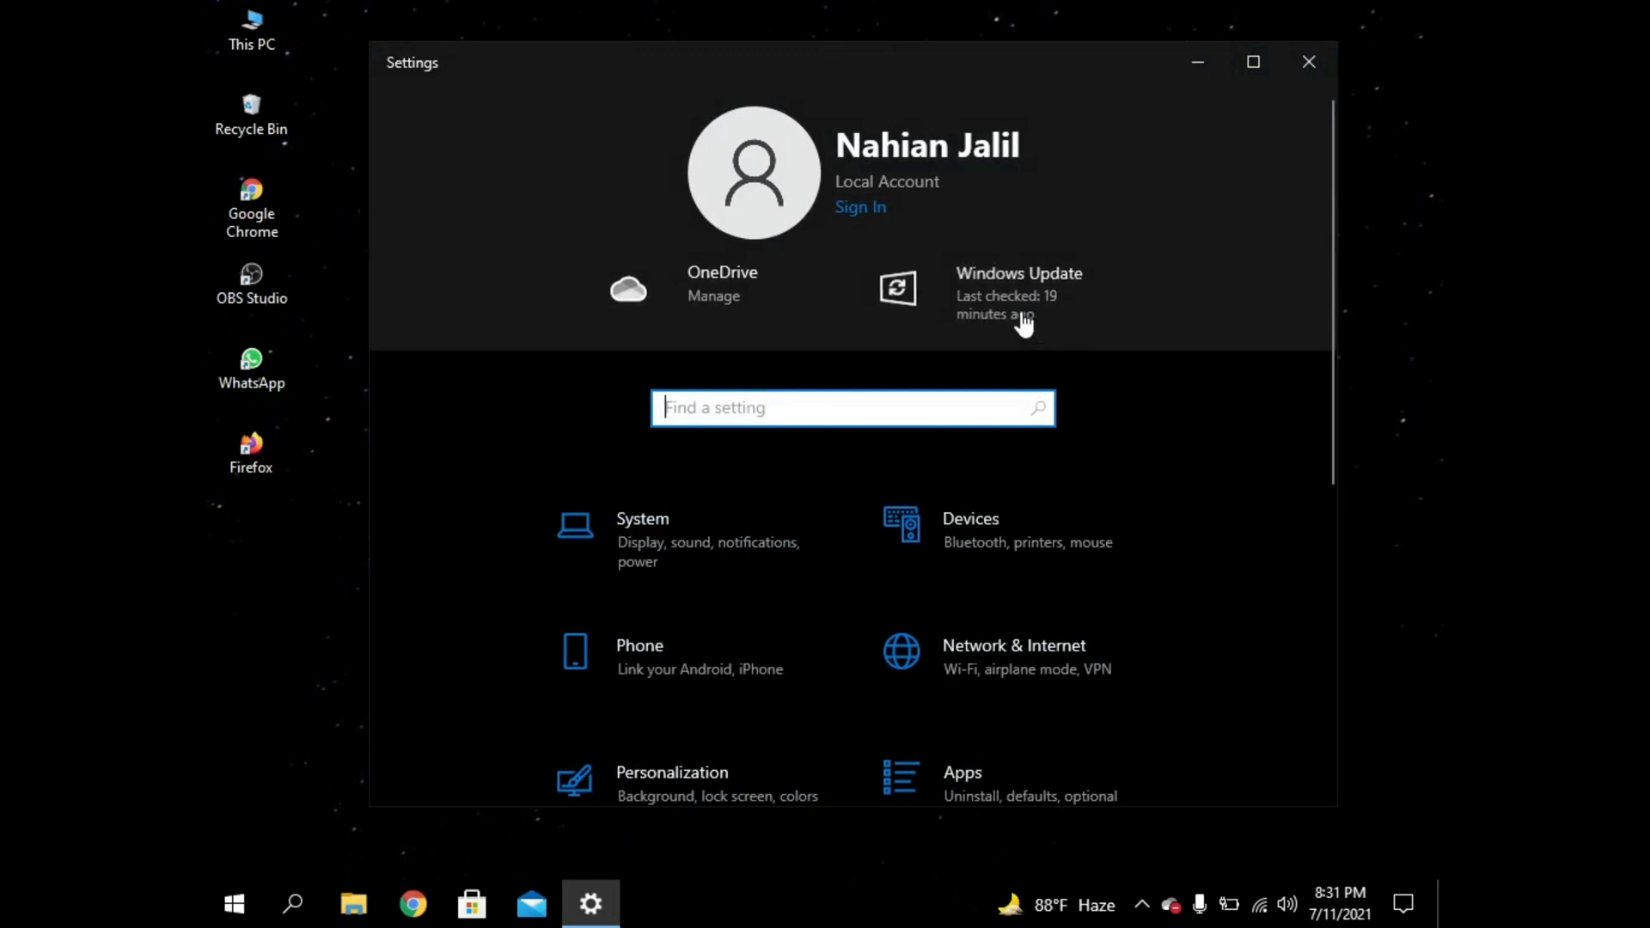
{"action": "left_click", "coordinate": [1017, 293]}
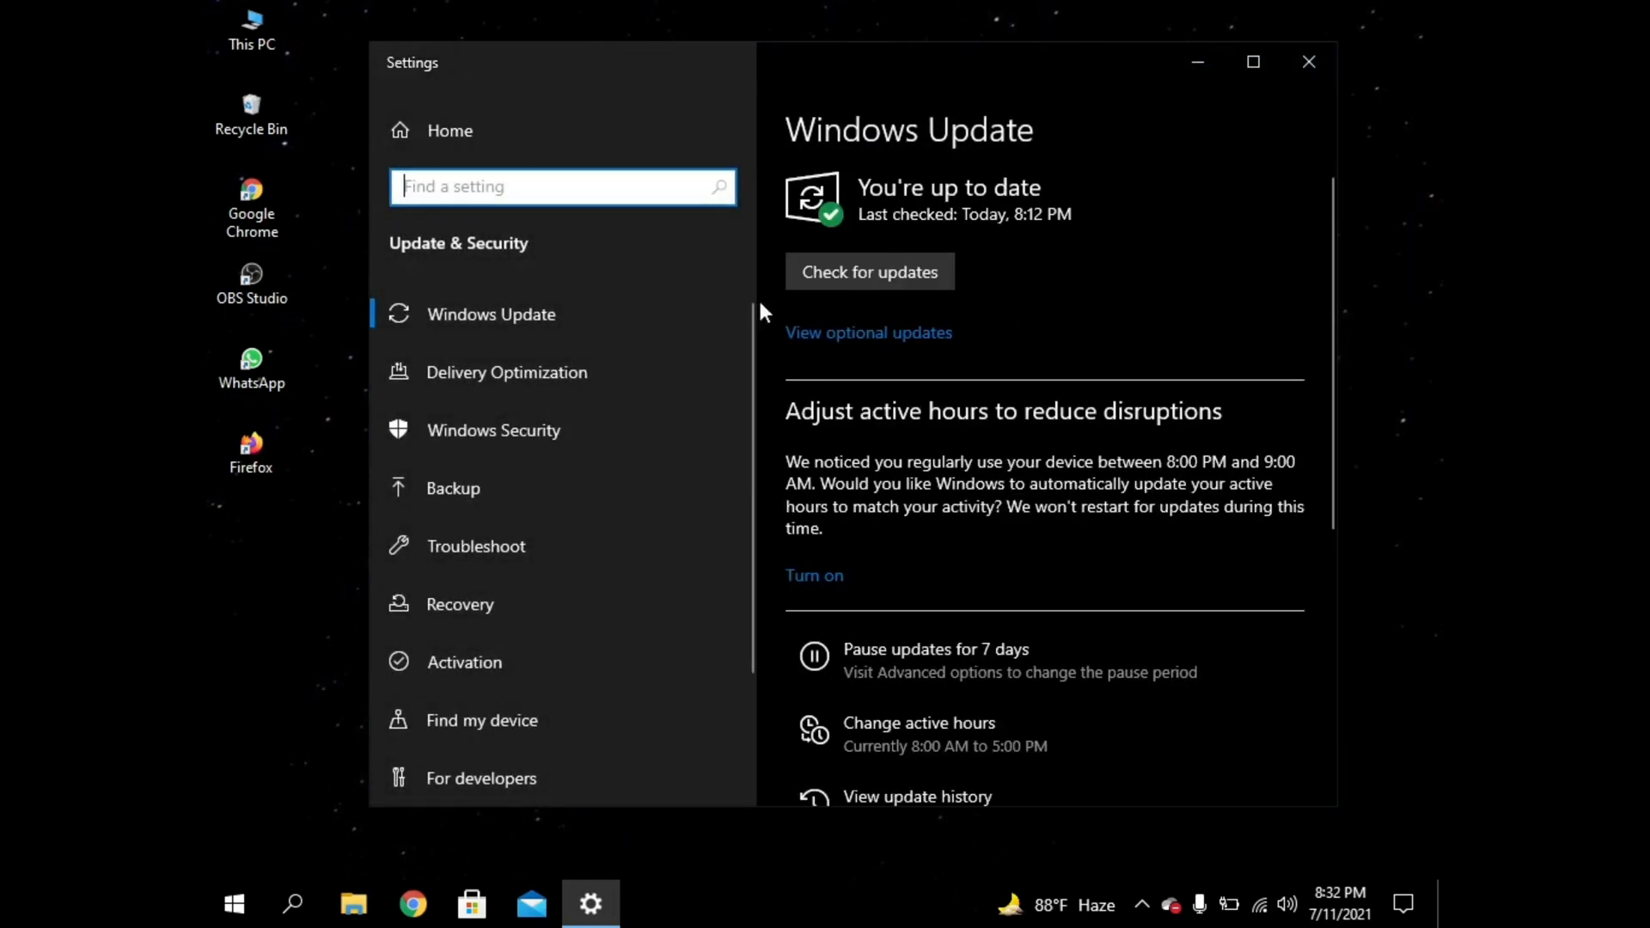
Step: Check for updates again; Windows still reports the PC is up to date
{"action": "left_click", "coordinate": [868, 272]}
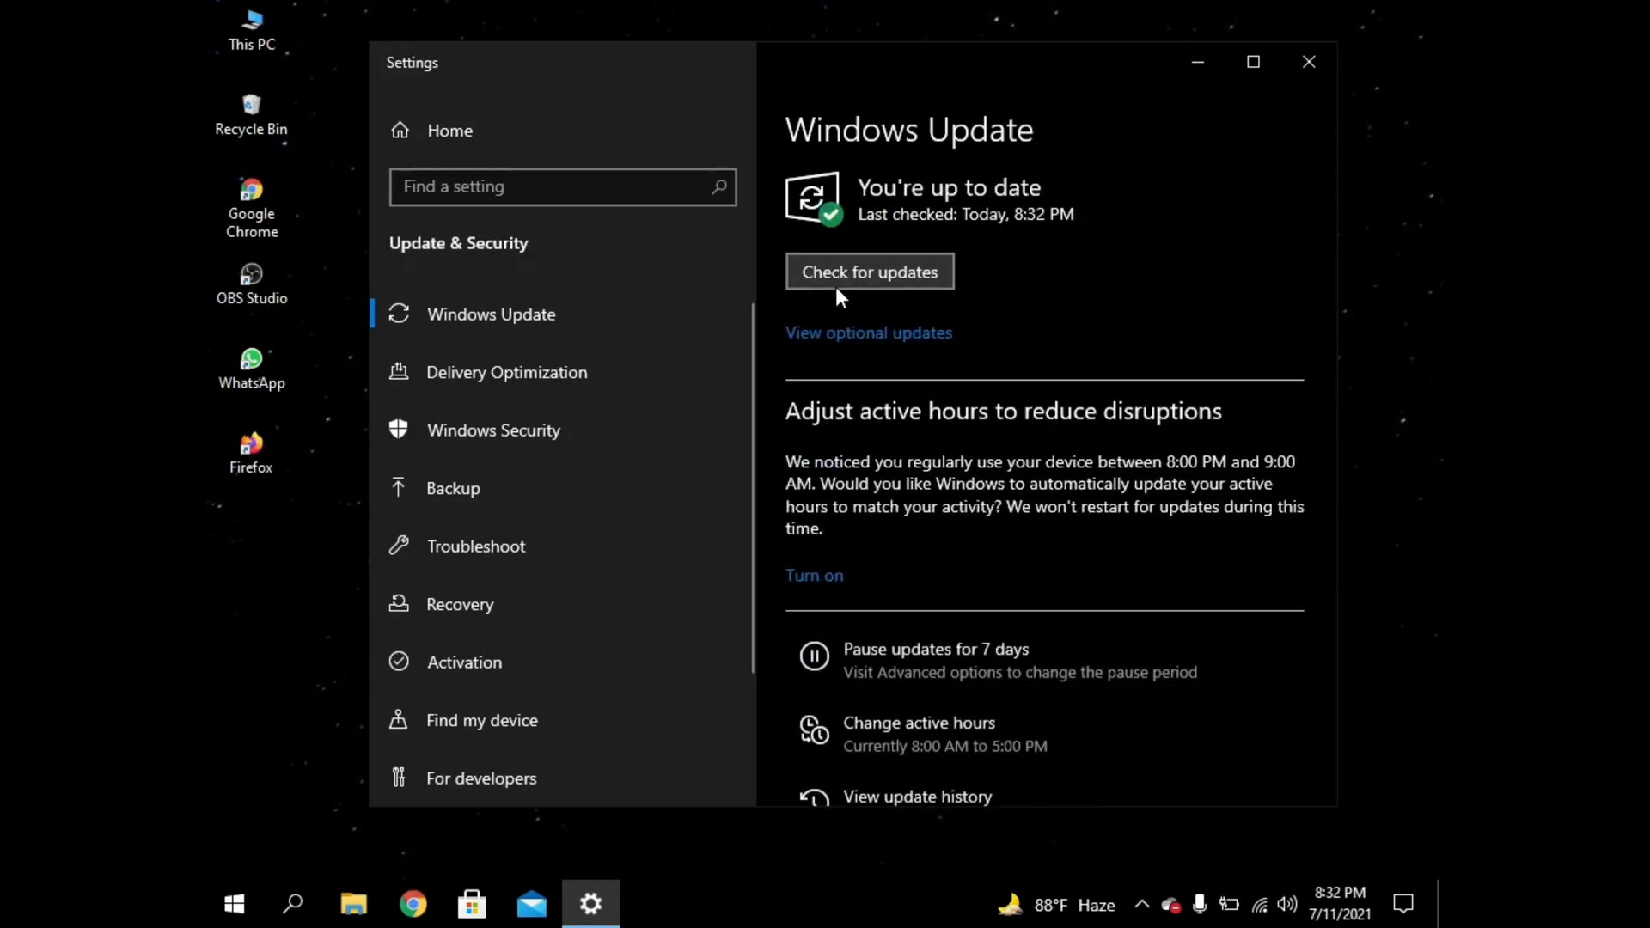
{"action": "mouse_move", "coordinate": [765, 332]}
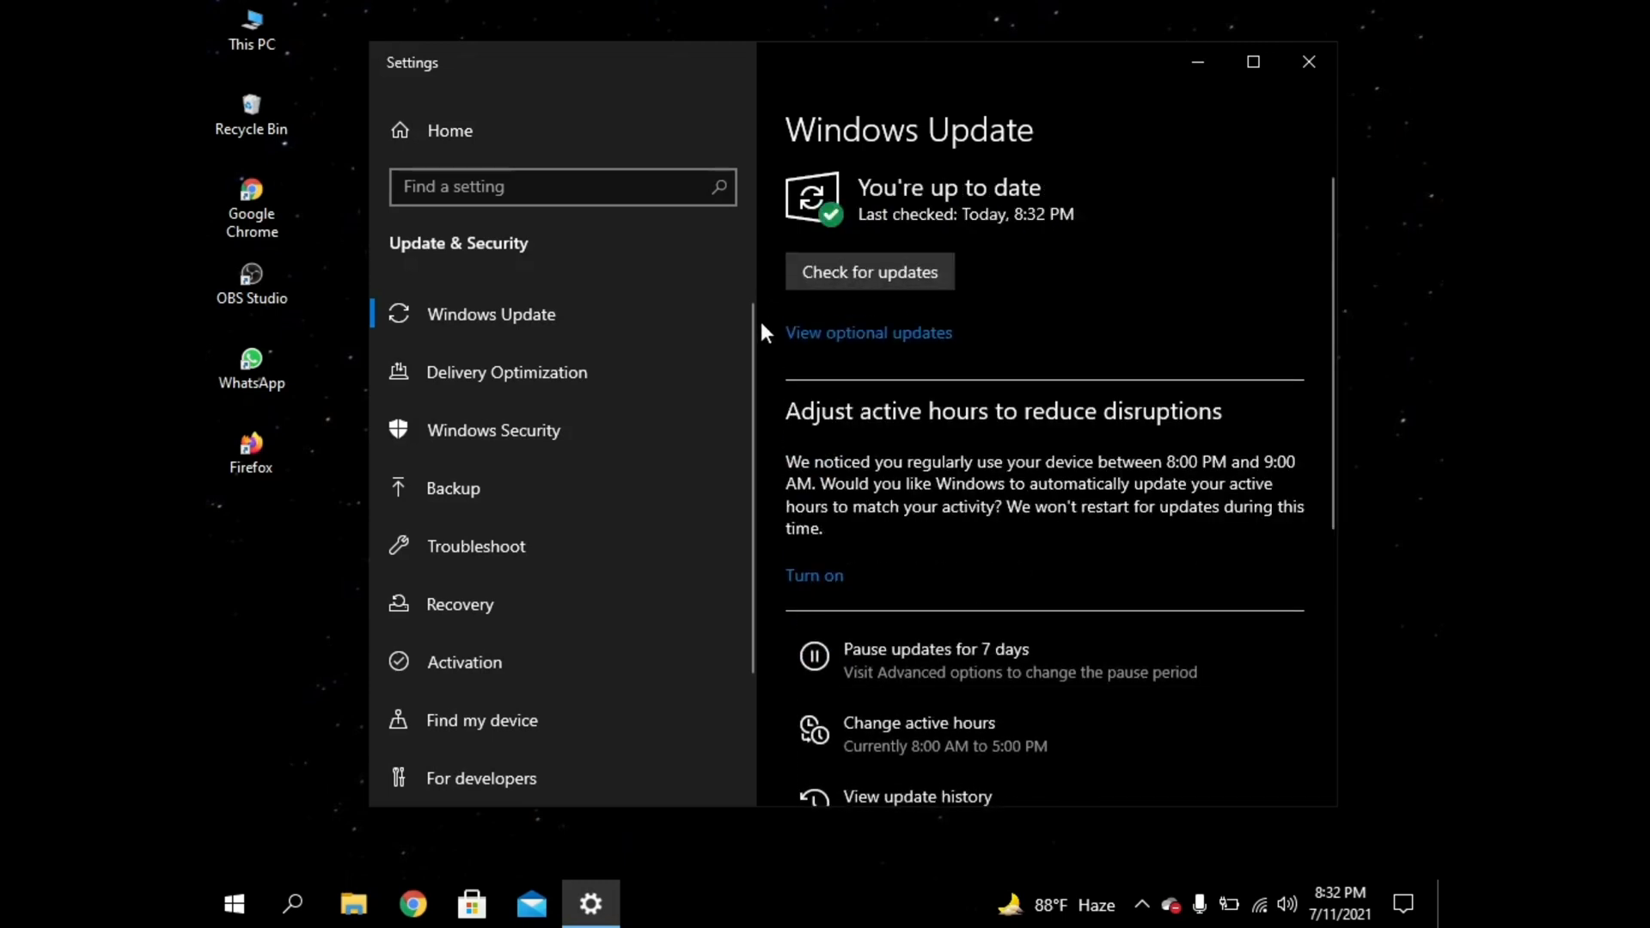
Step: Reopen the Windows Insider Program page confirming the Release Preview Channel and linked account
{"action": "scroll", "scroll_direction": "down", "scroll_amount": 3}
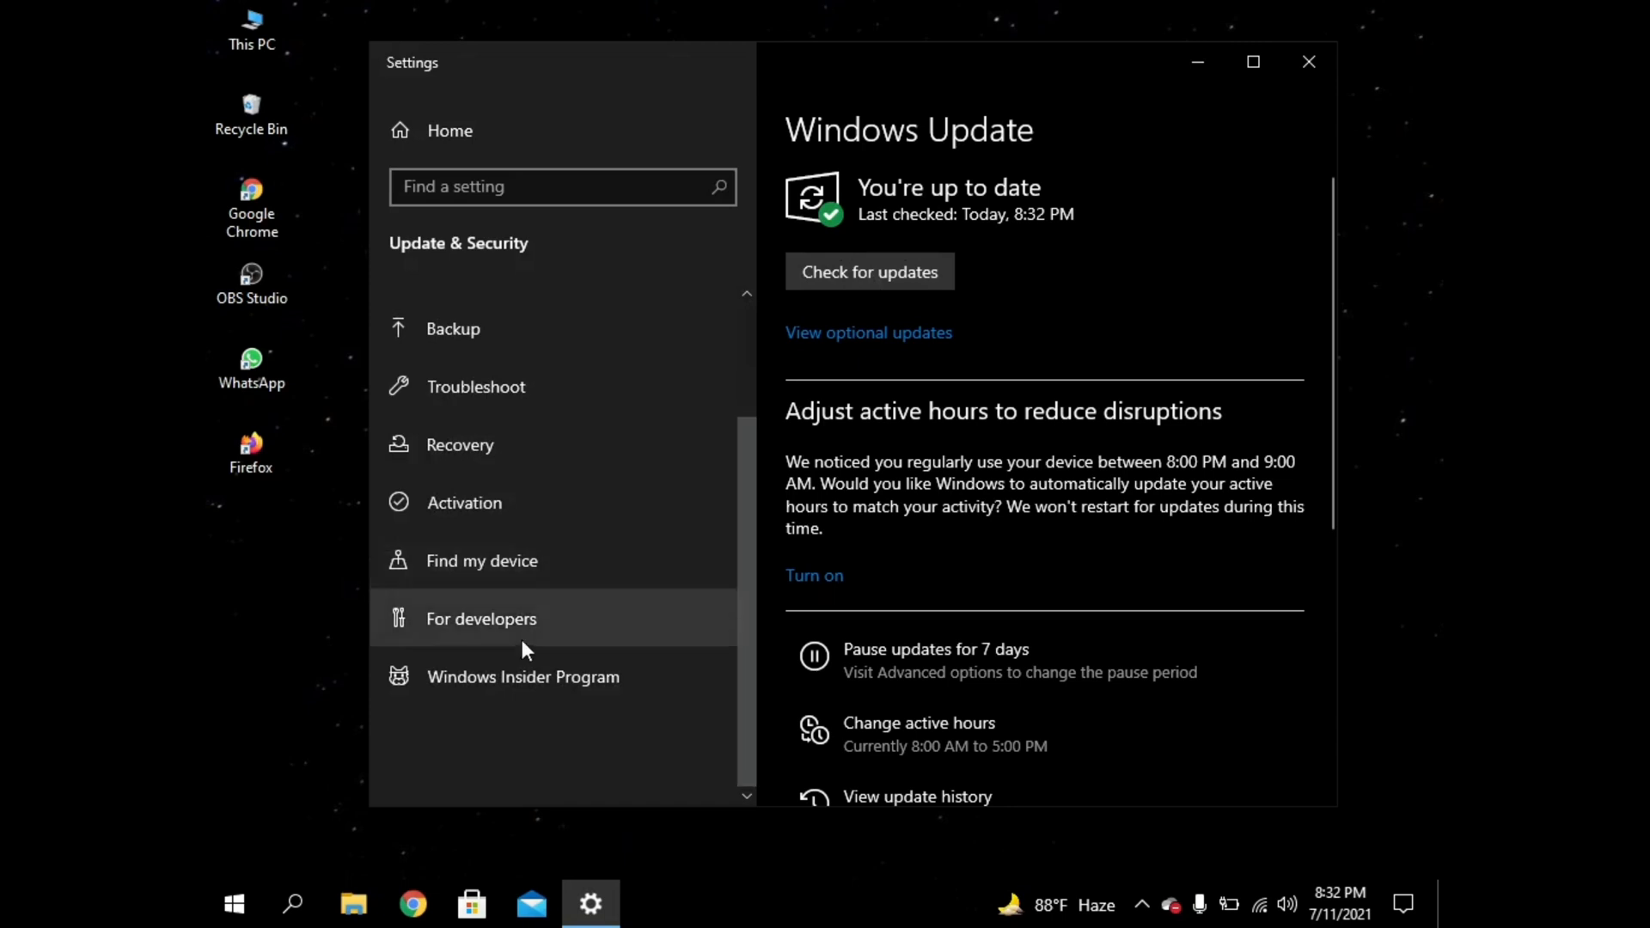
{"action": "left_click", "coordinate": [523, 676]}
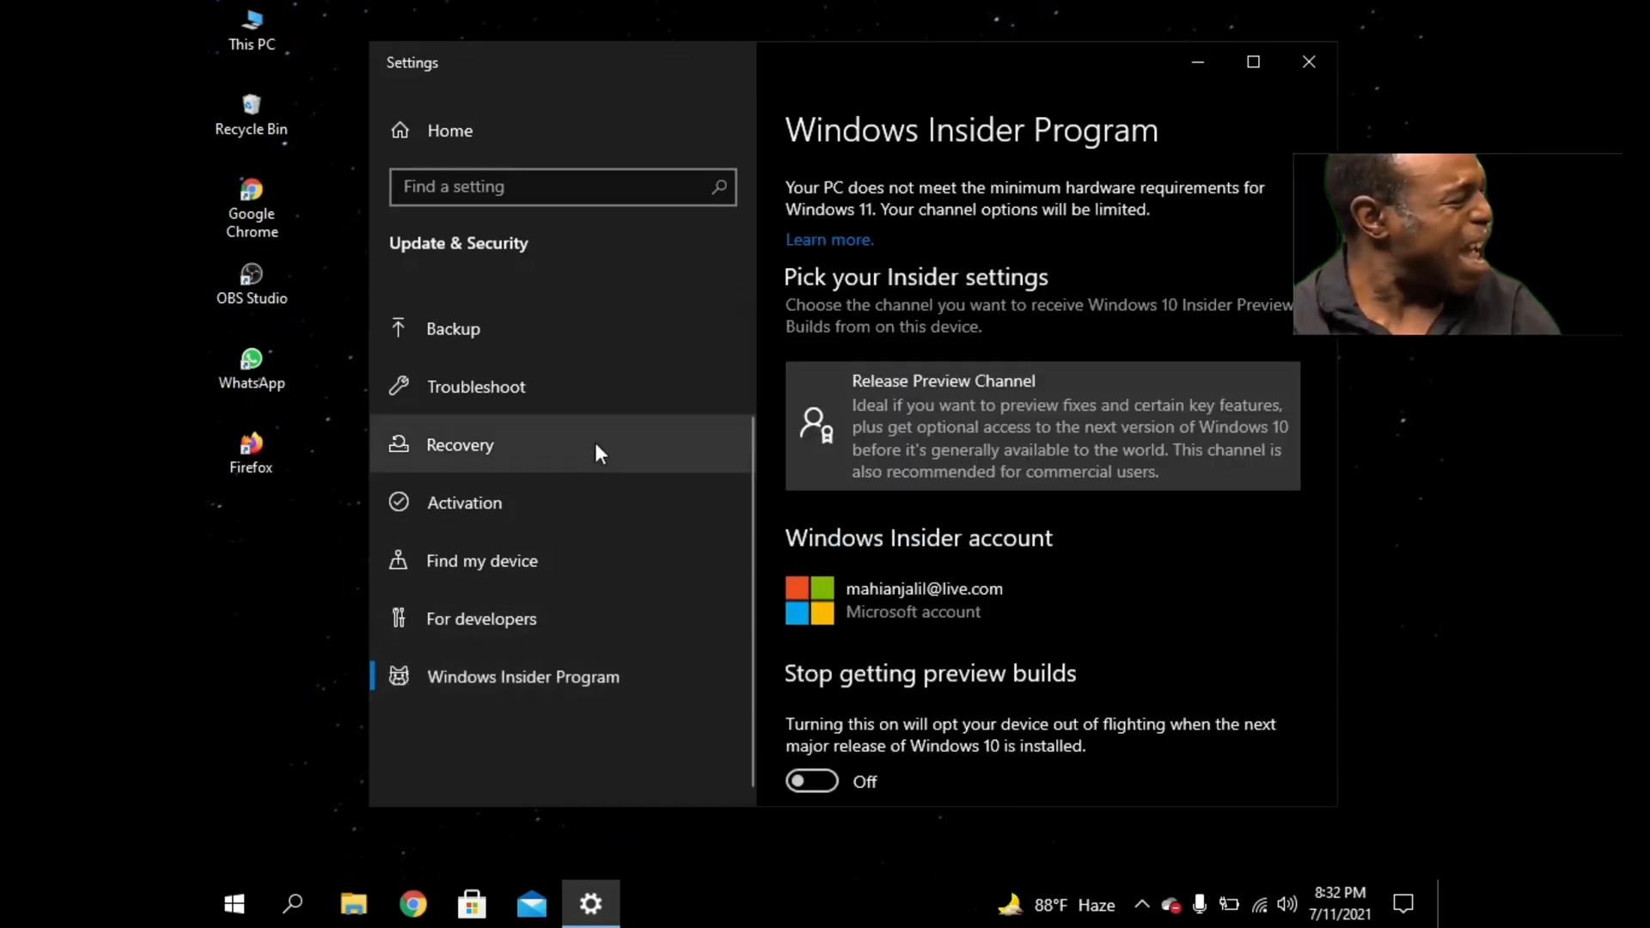
{"action": "mouse_move", "coordinate": [850, 211]}
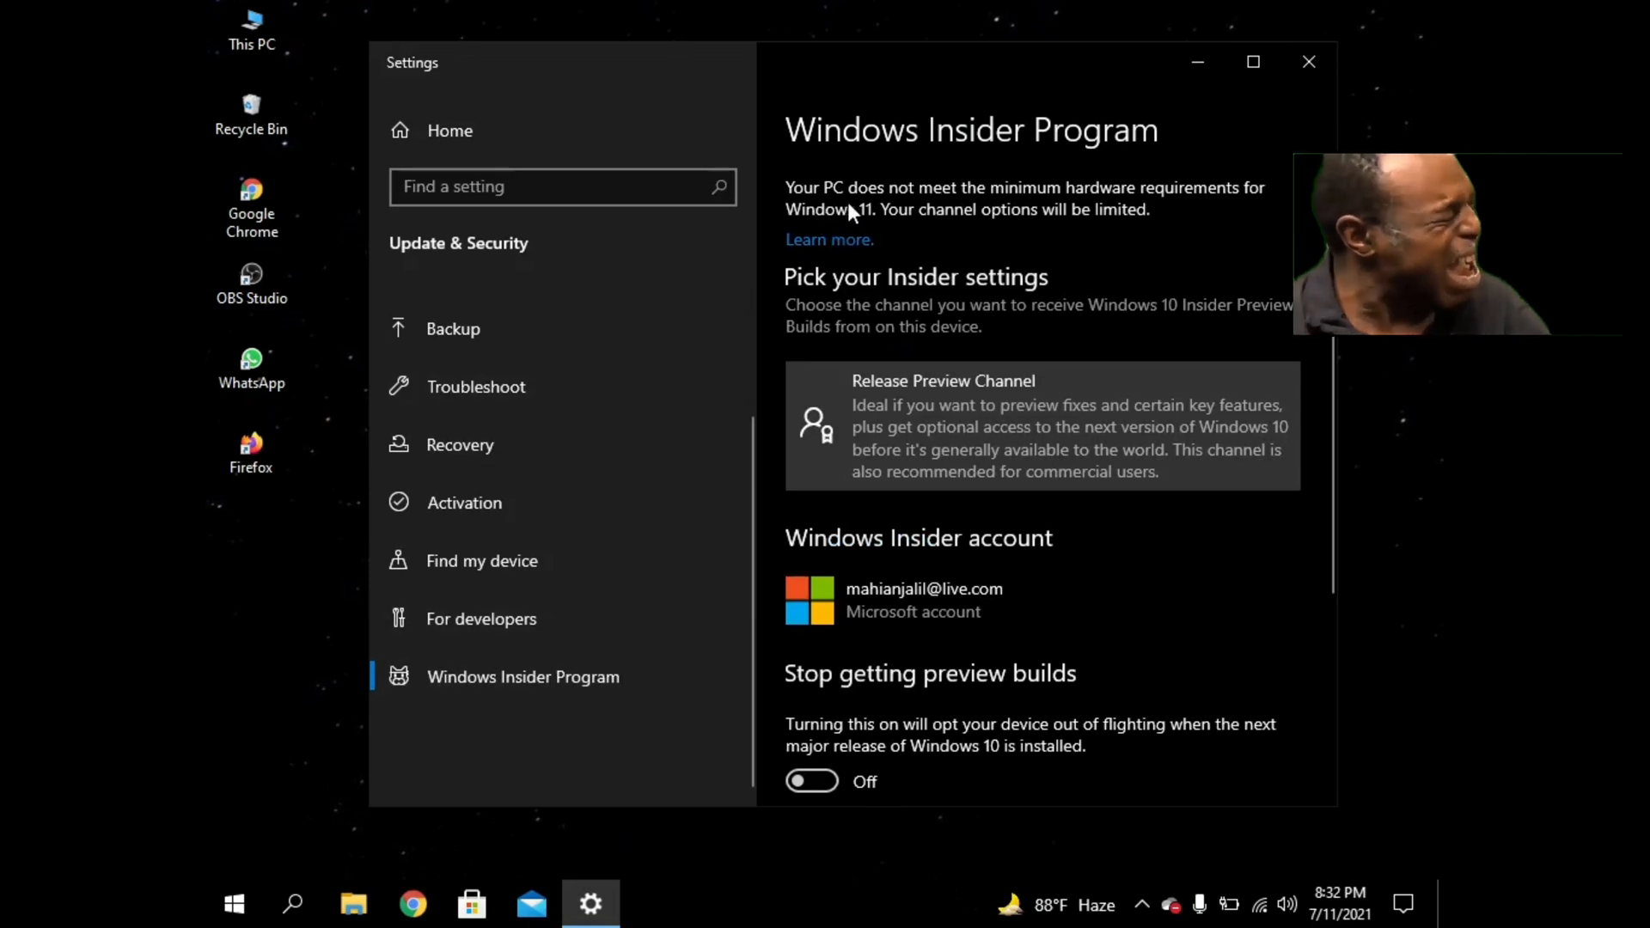
{"action": "mouse_move", "coordinate": [997, 208]}
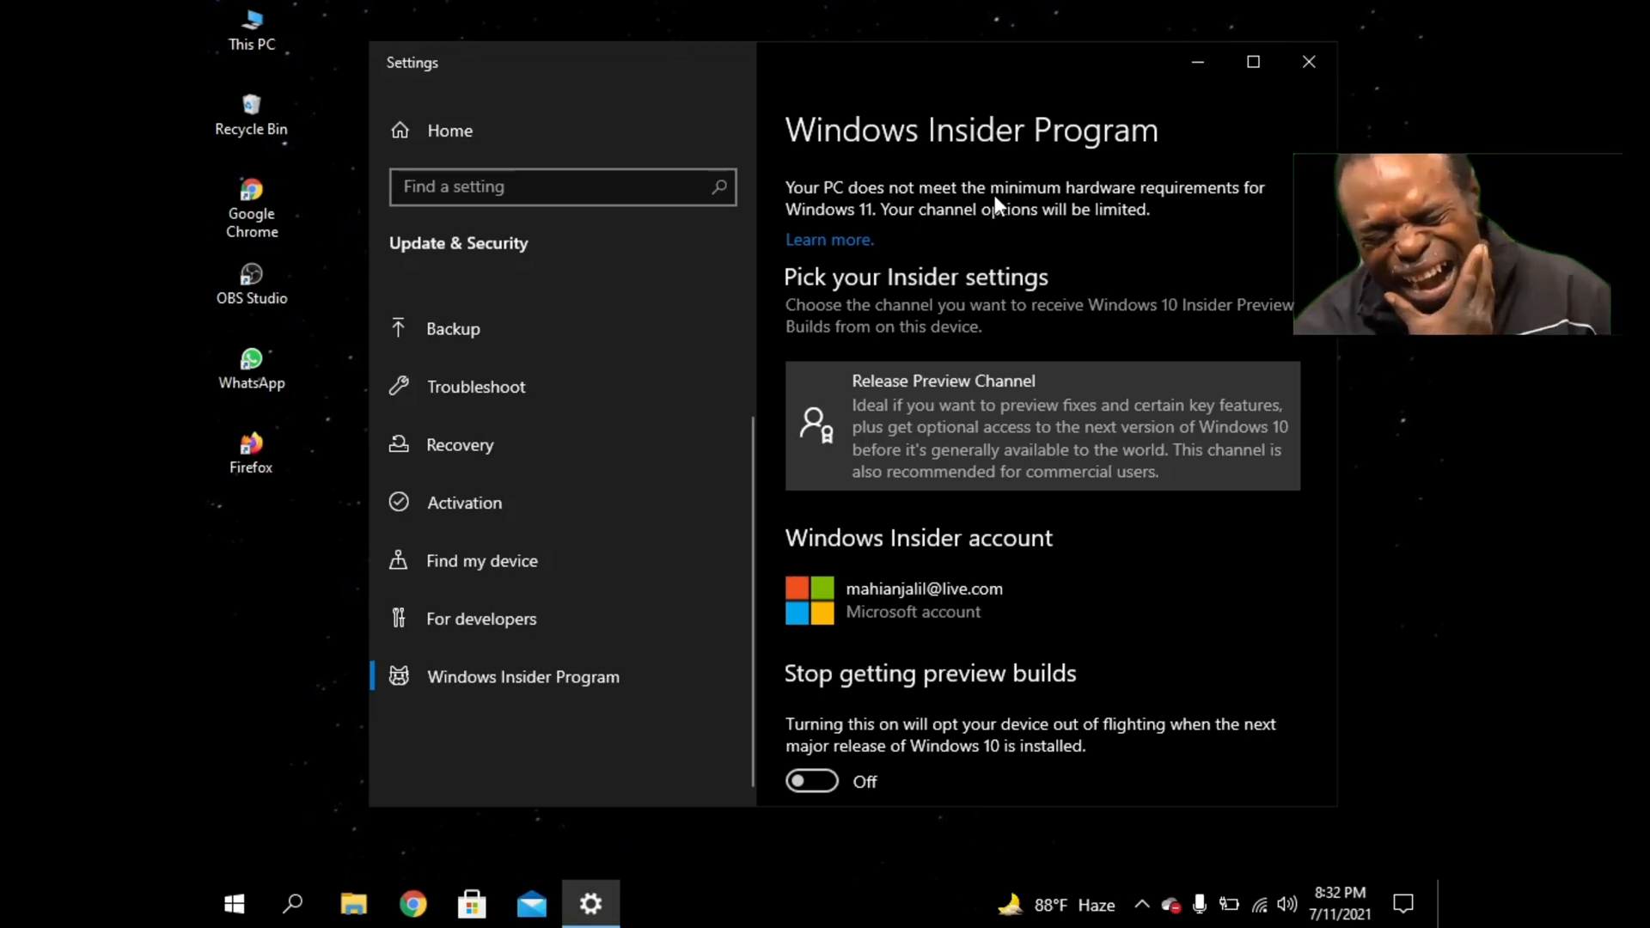
{"action": "scroll", "scroll_direction": "up", "scroll_amount": 3}
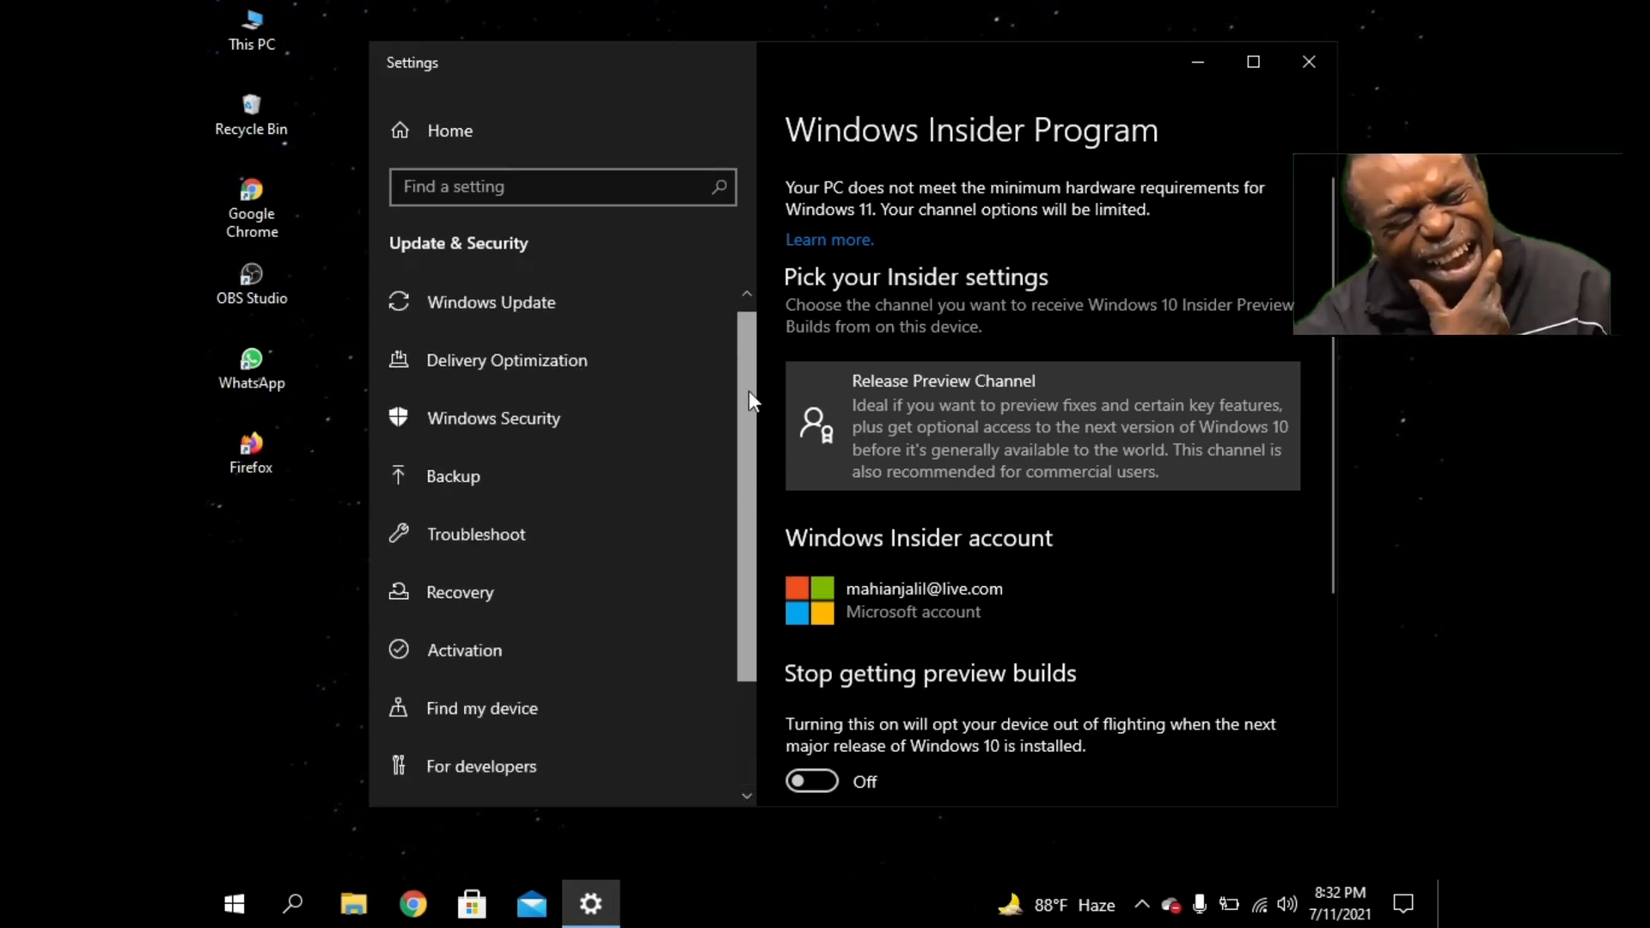
Step: Revisit Windows Update and the Windows Insider Program page, then close Settings
{"action": "left_click", "coordinate": [491, 302]}
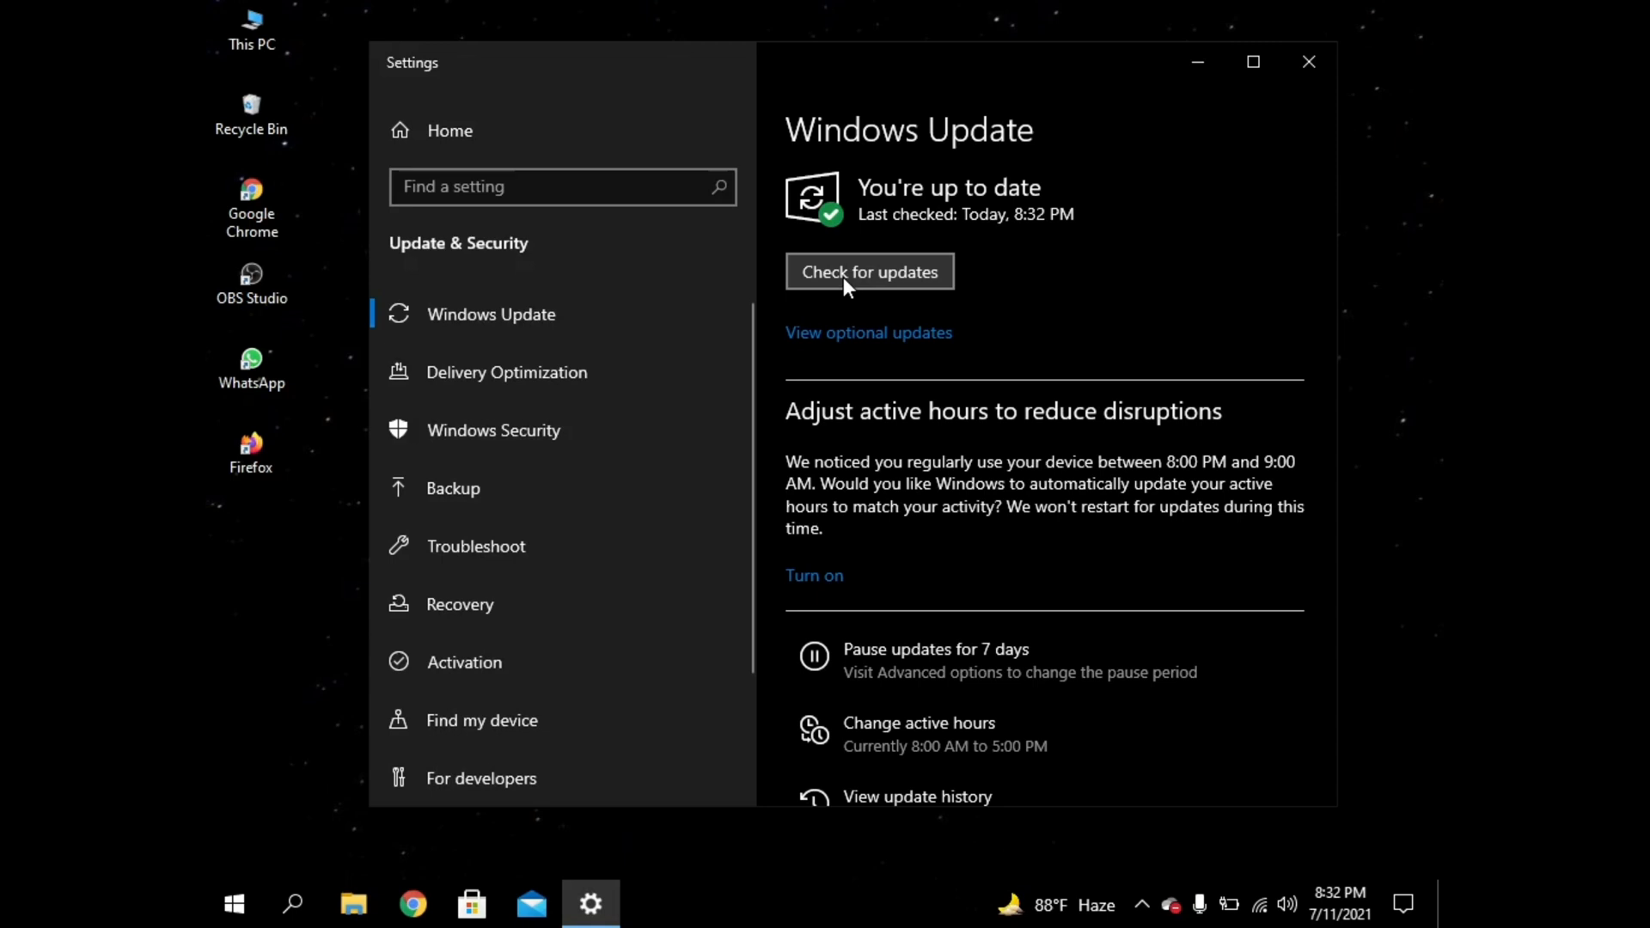
{"action": "mouse_move", "coordinate": [1134, 219]}
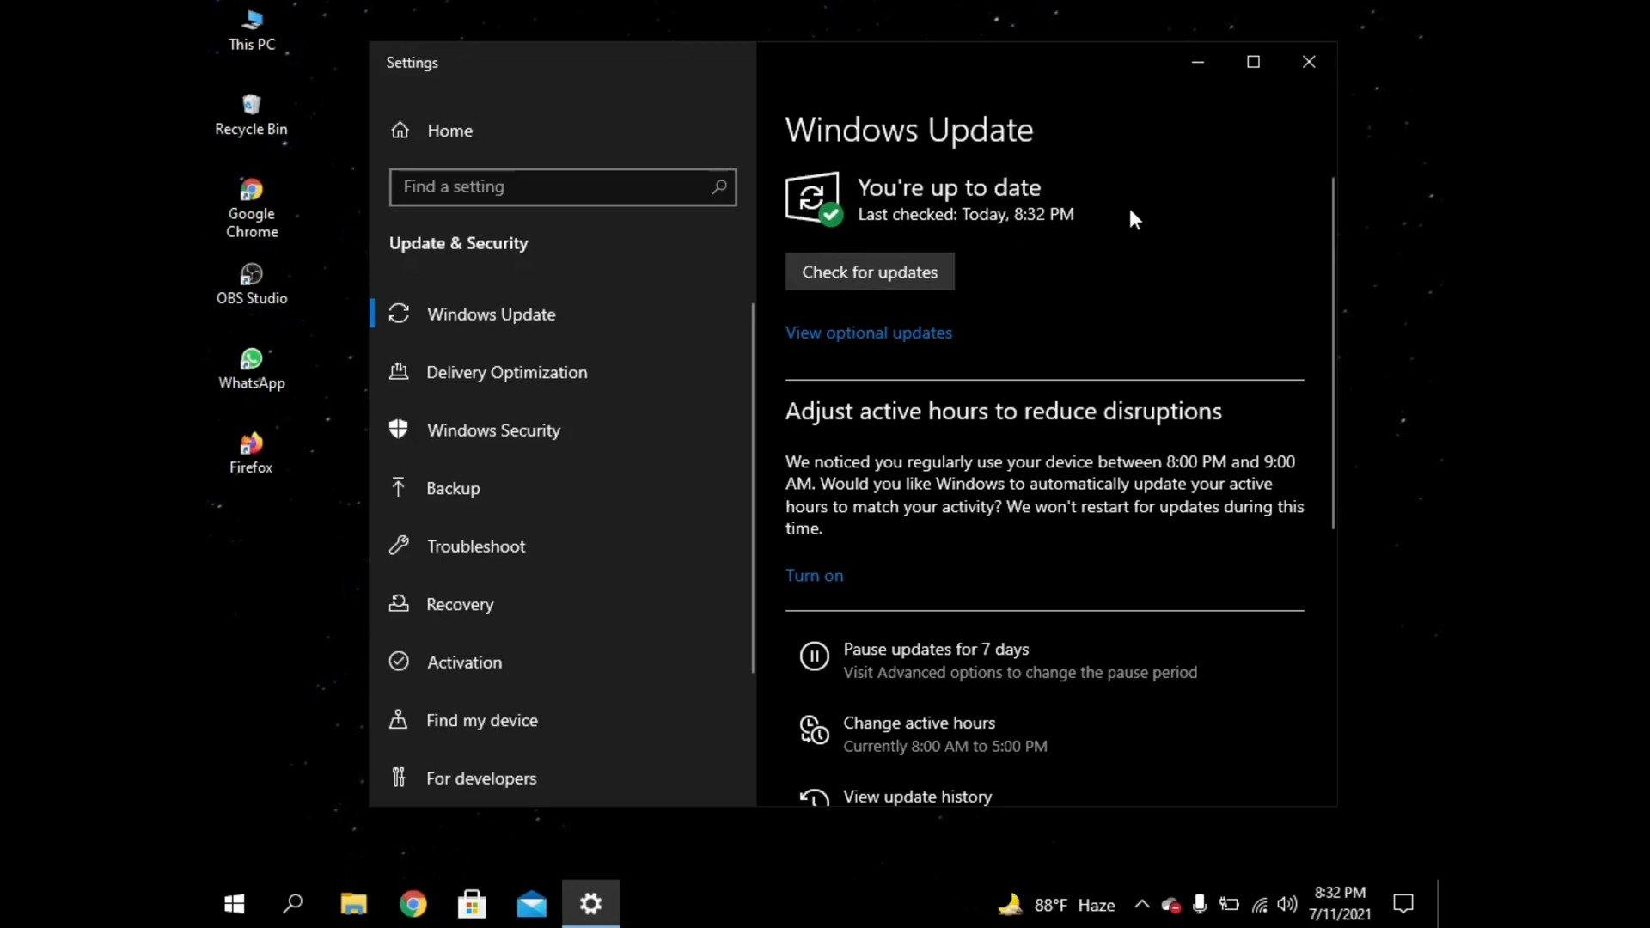
{"action": "mouse_move", "coordinate": [1316, 122]}
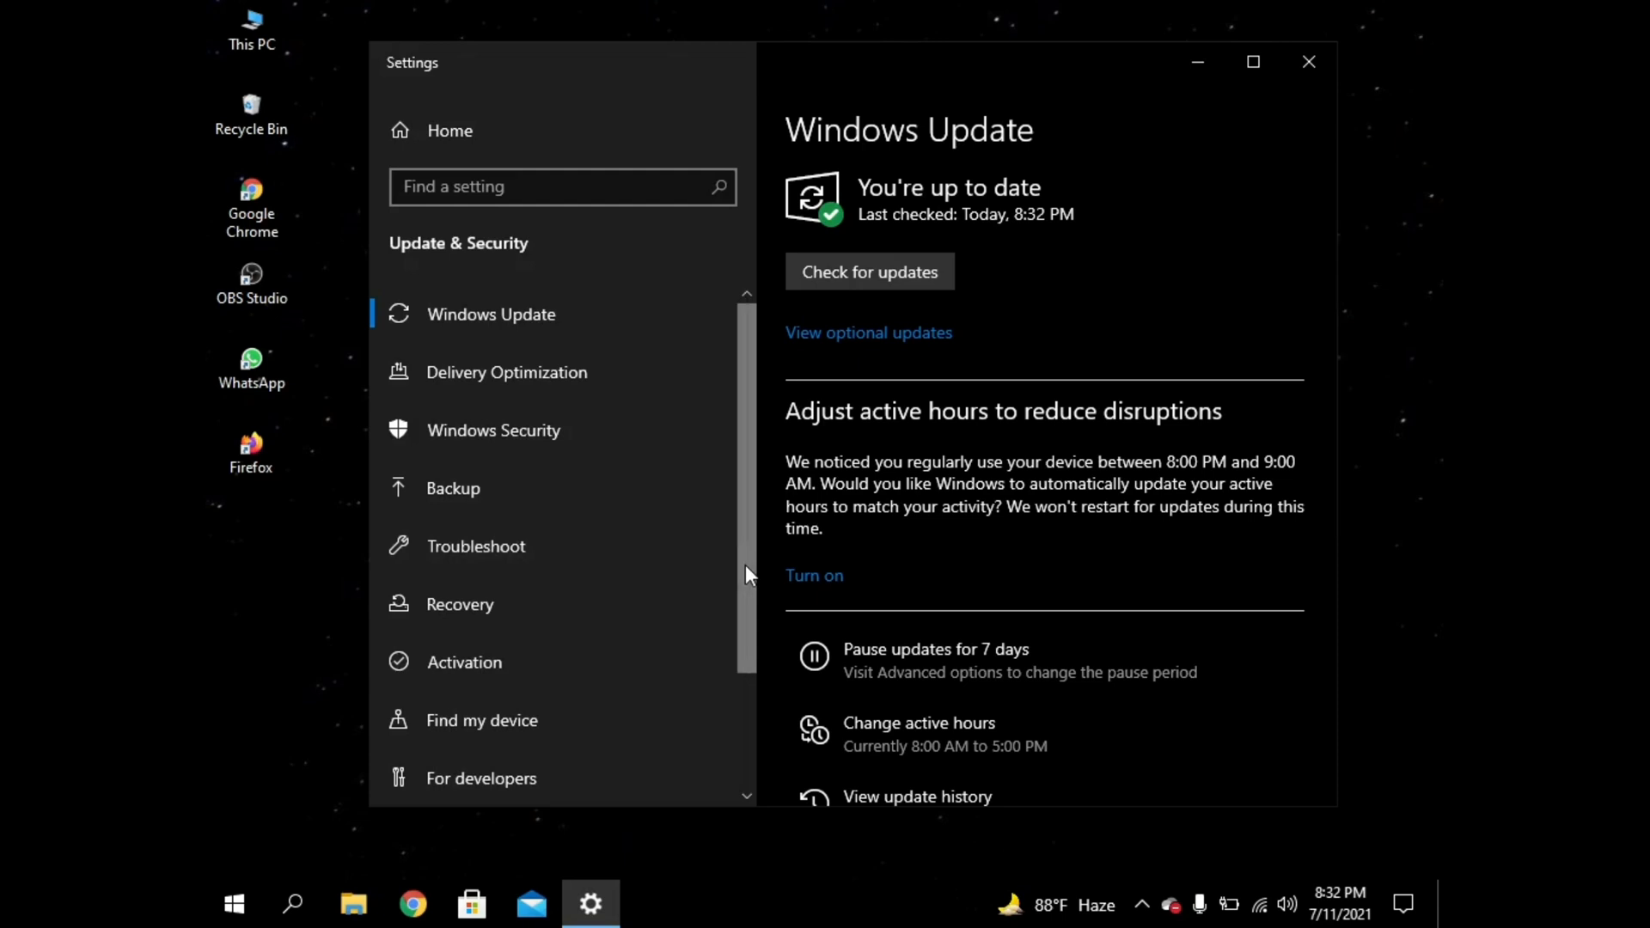
{"action": "left_click", "coordinate": [522, 677]}
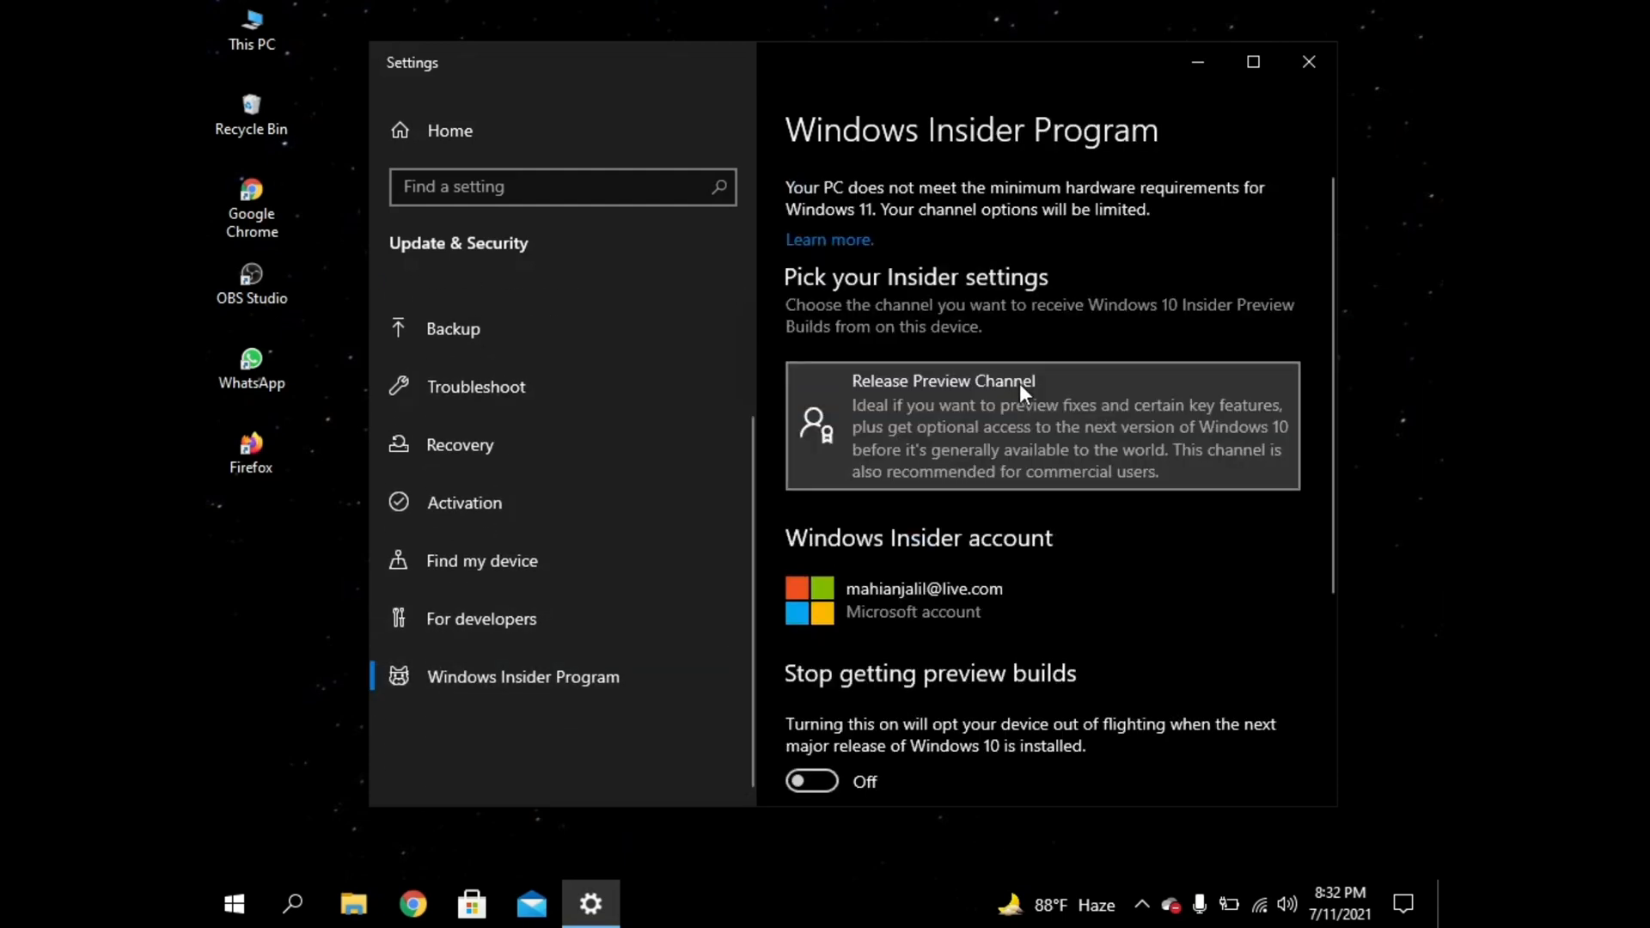
{"action": "mouse_move", "coordinate": [1310, 61]}
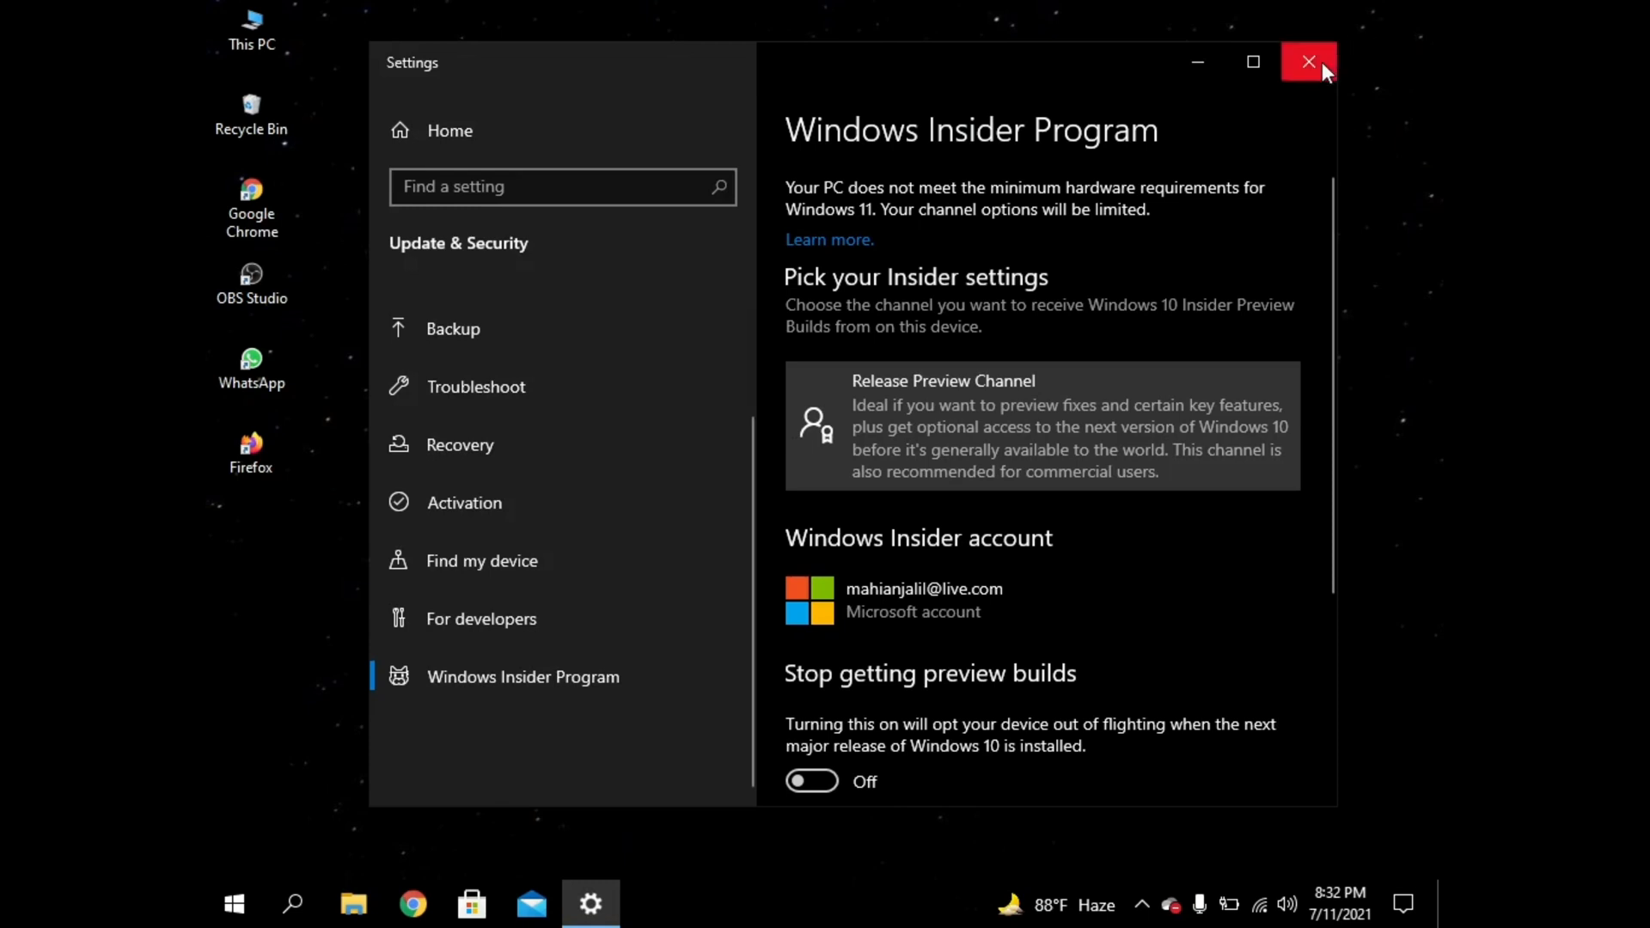
{"action": "left_click", "coordinate": [1309, 61]}
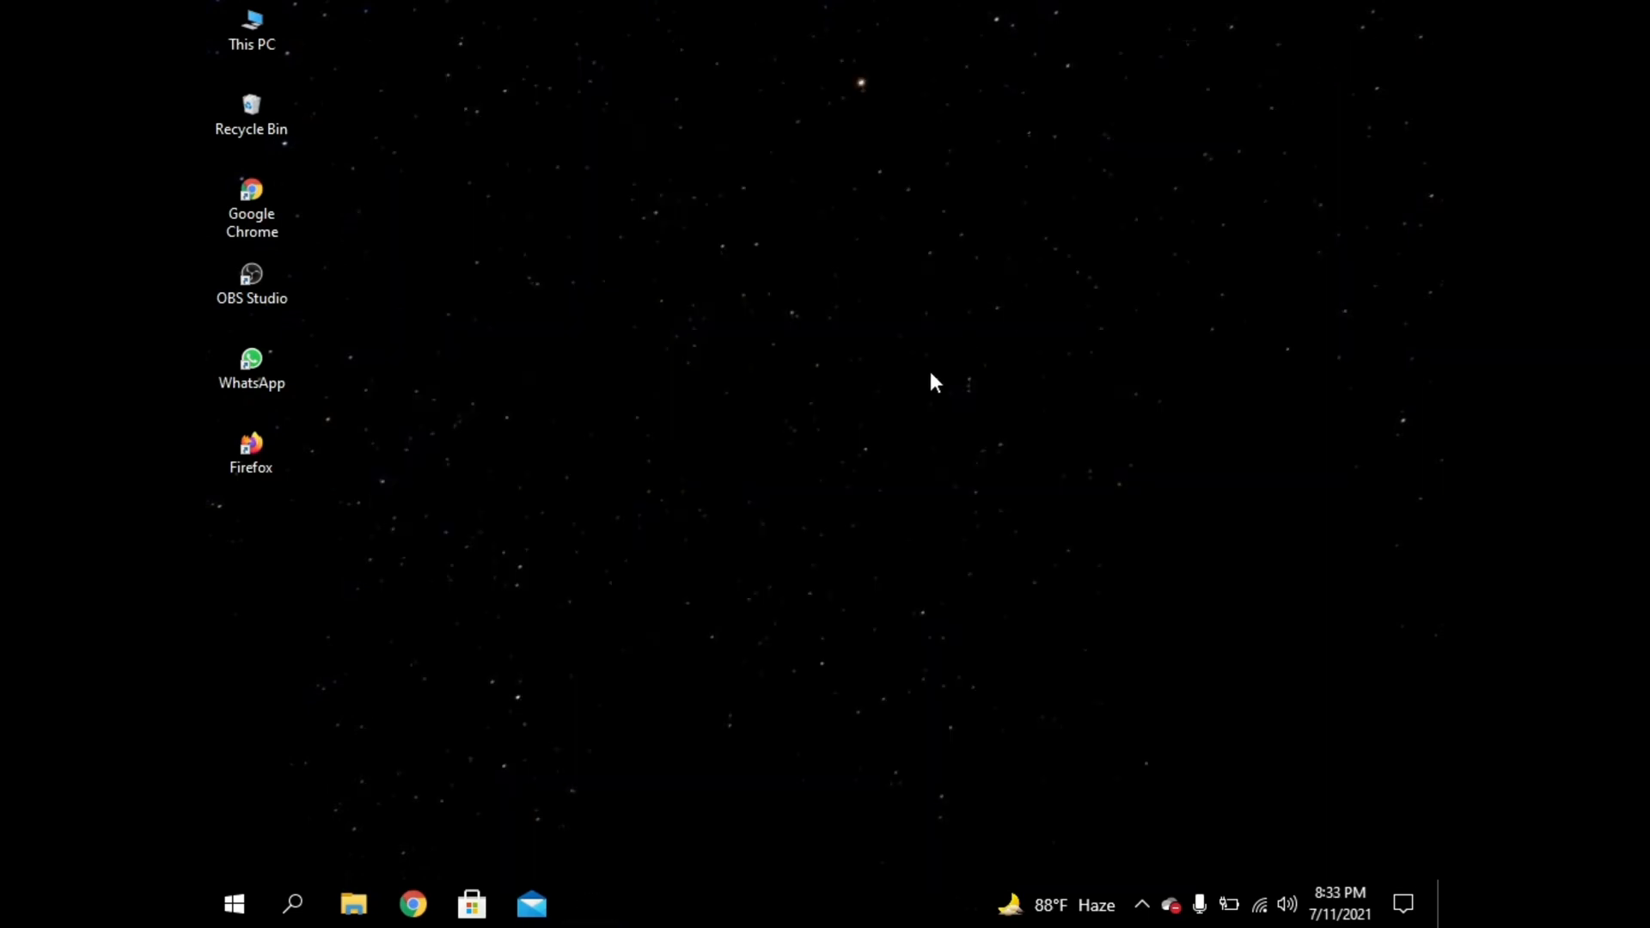